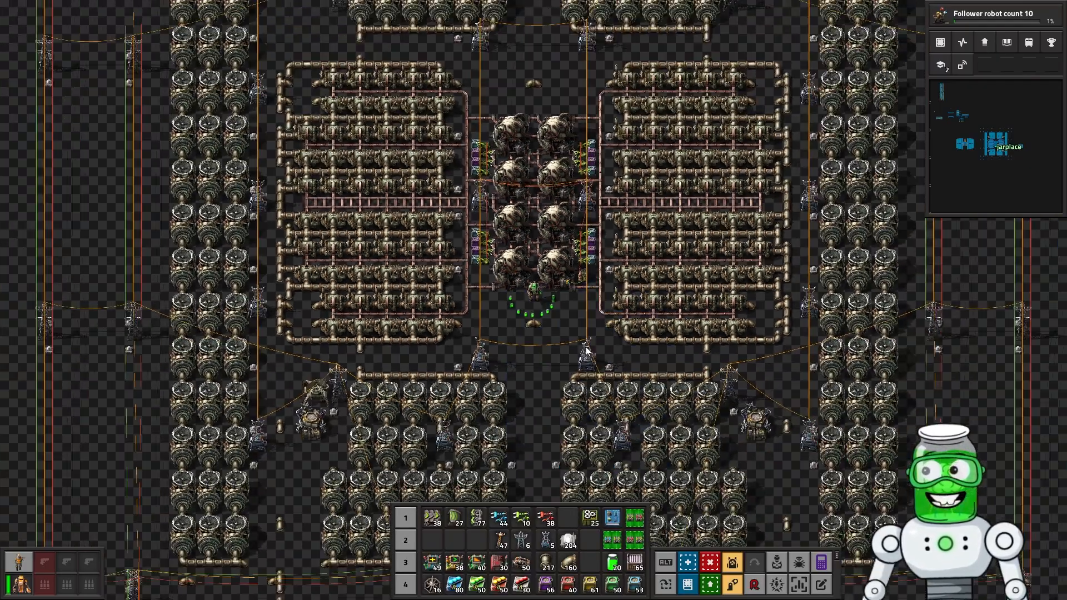
Step: Zoom out over the big reactor block to survey the plant
scroll(down, 3)
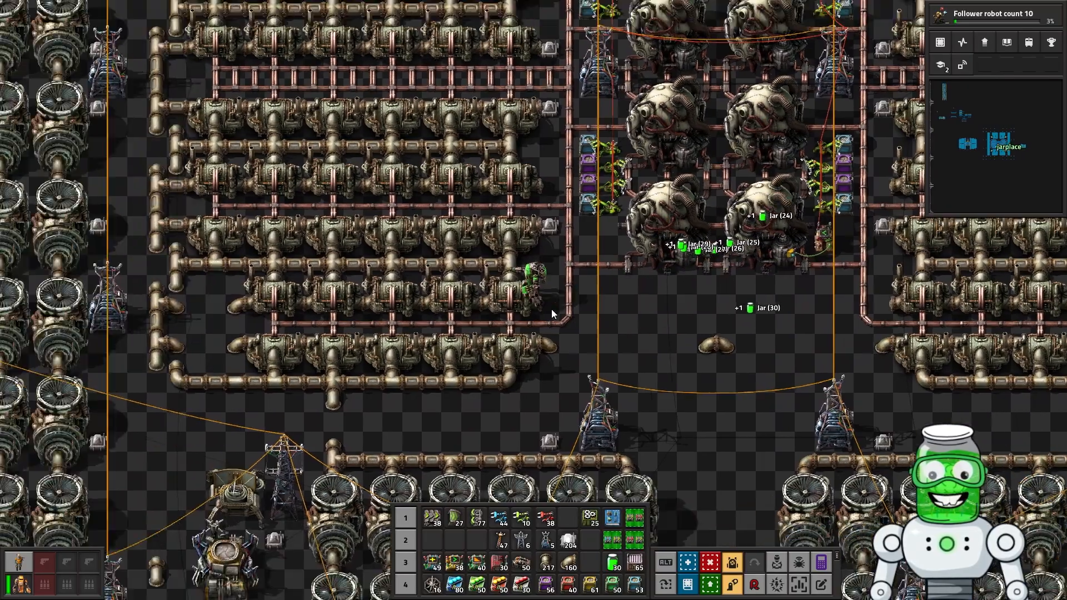
scroll(down, 3)
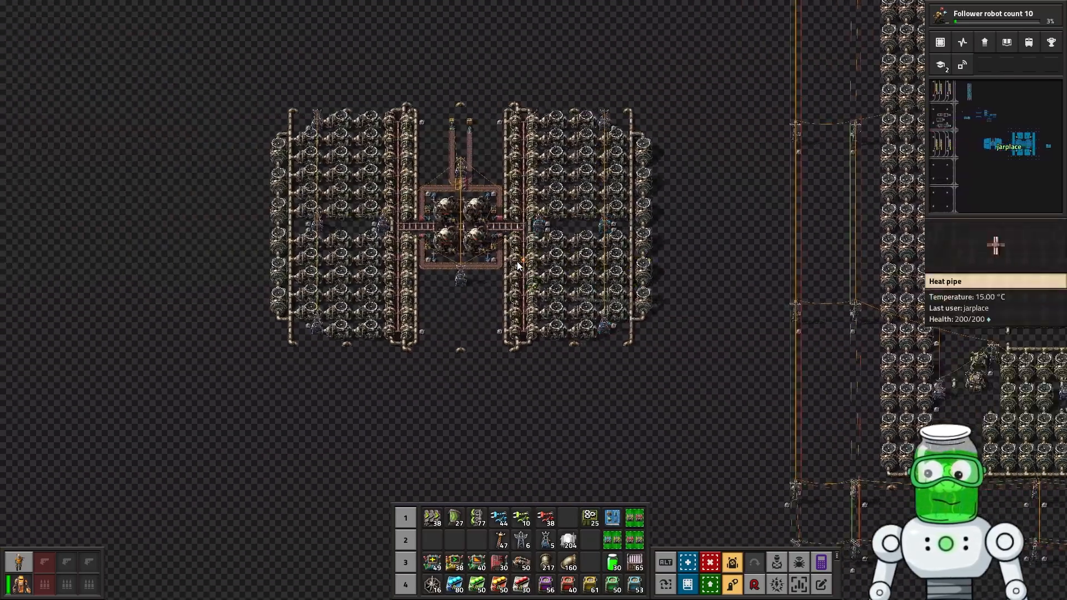
scroll(up, 3)
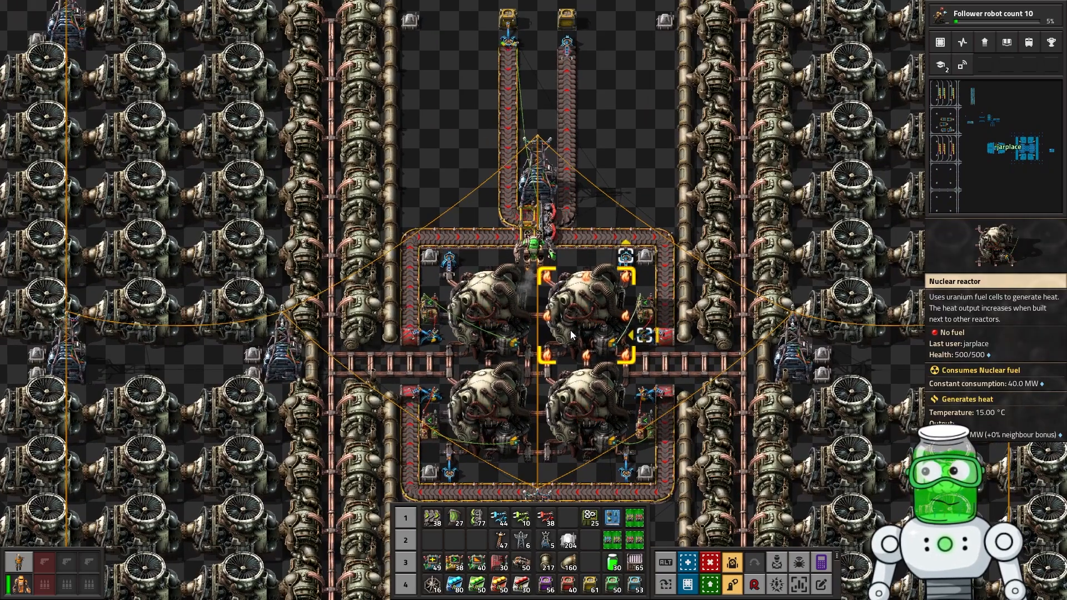
scroll(down, 3)
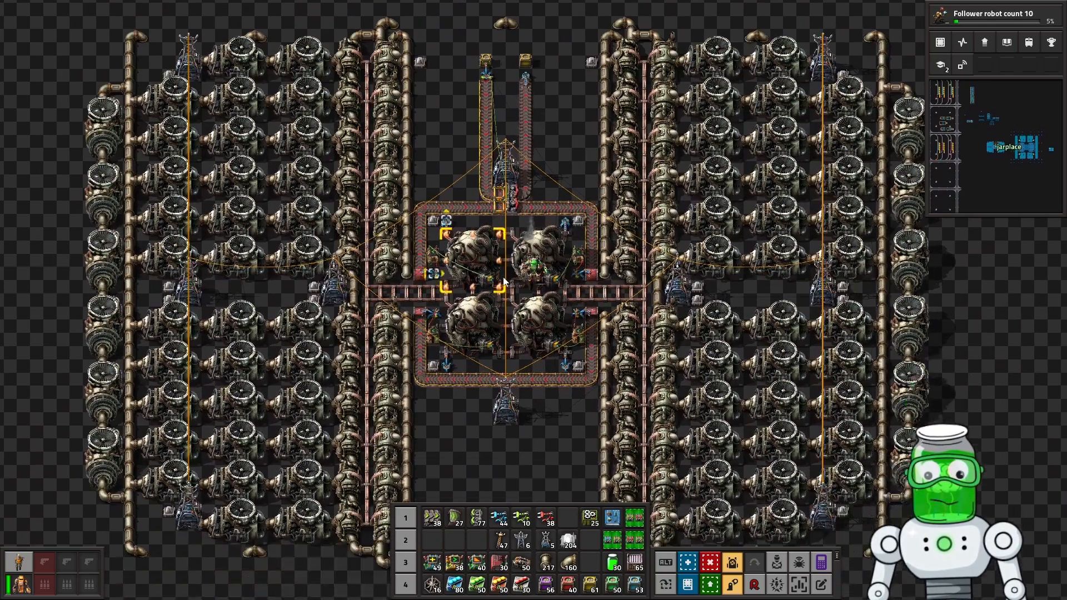
scroll(down, 3)
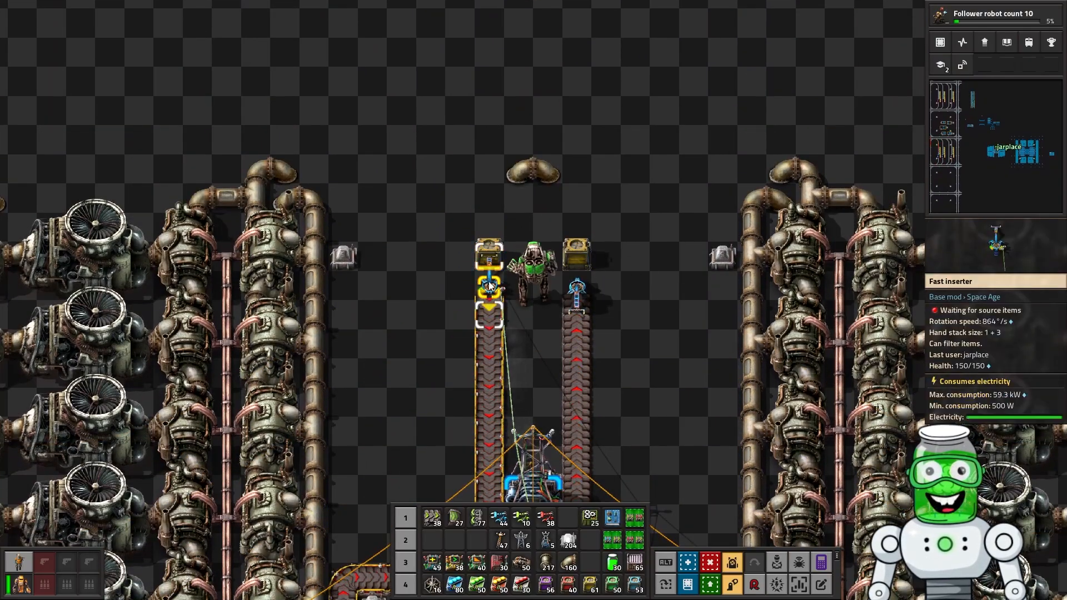
click(488, 286)
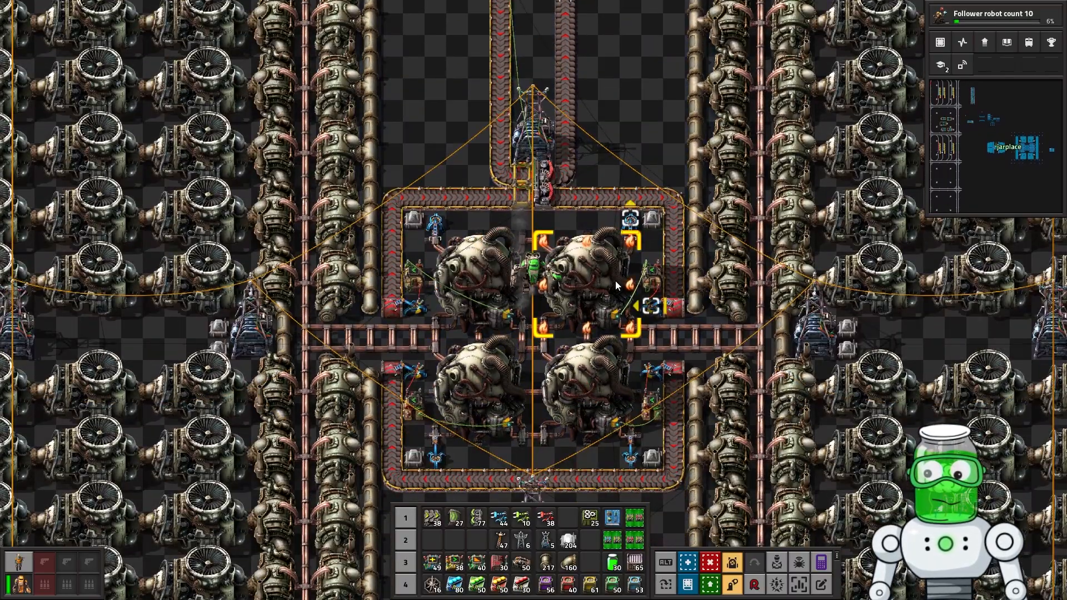
Step: Review the combinator controlling reactor fuel insertion, then close its settings
click(643, 306)
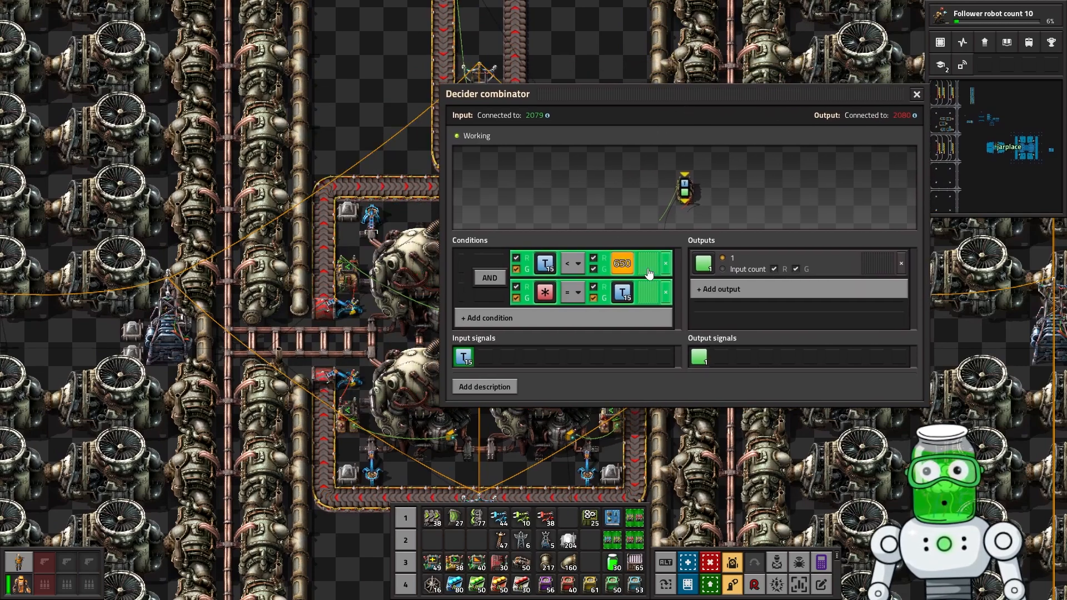
mouse_move(537, 374)
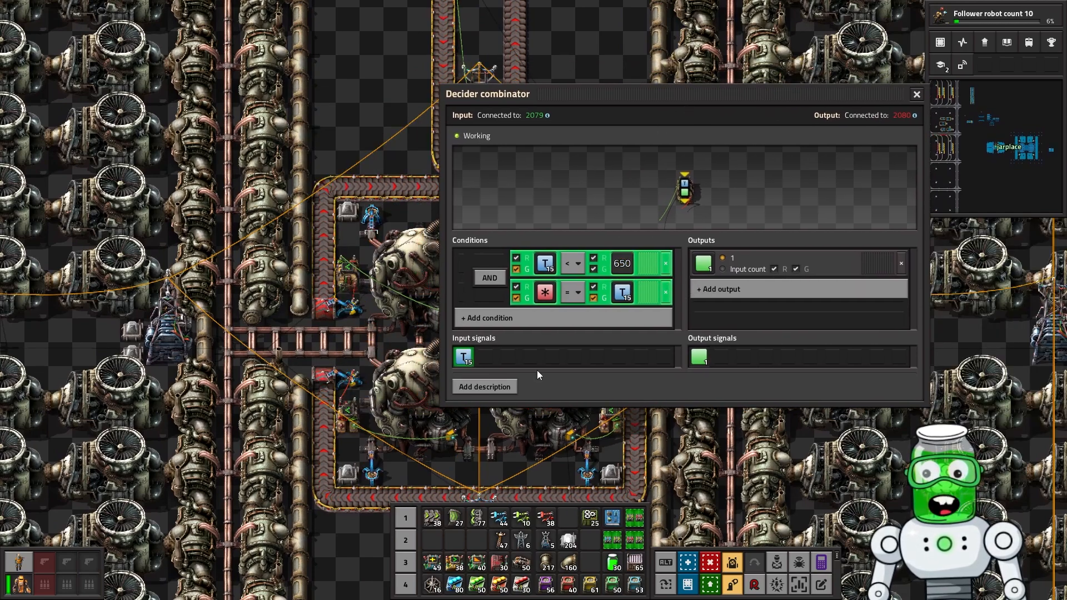
mouse_move(545, 292)
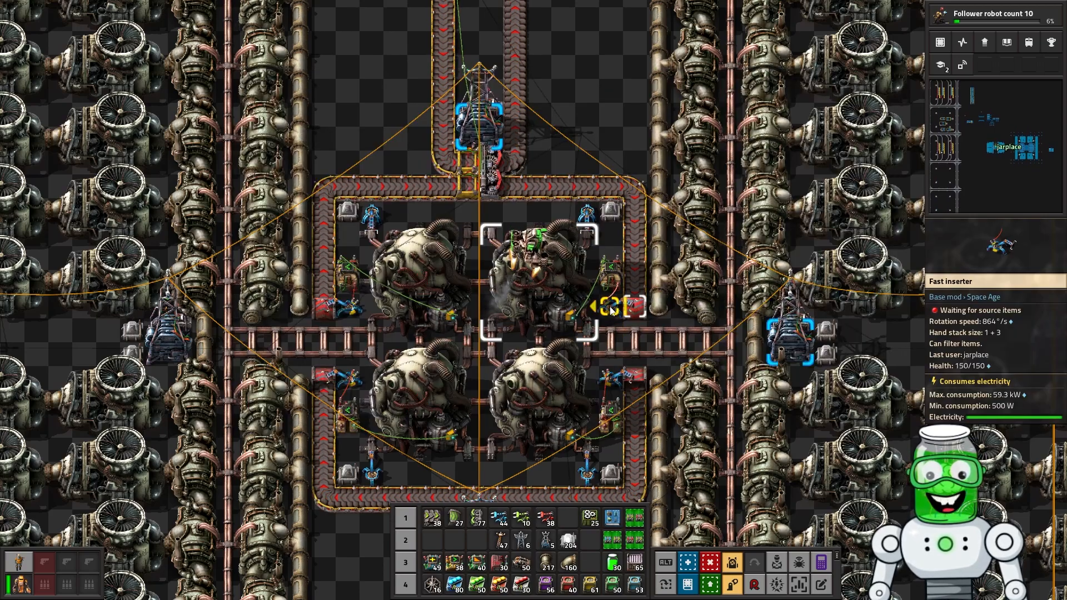
scroll(down, 3)
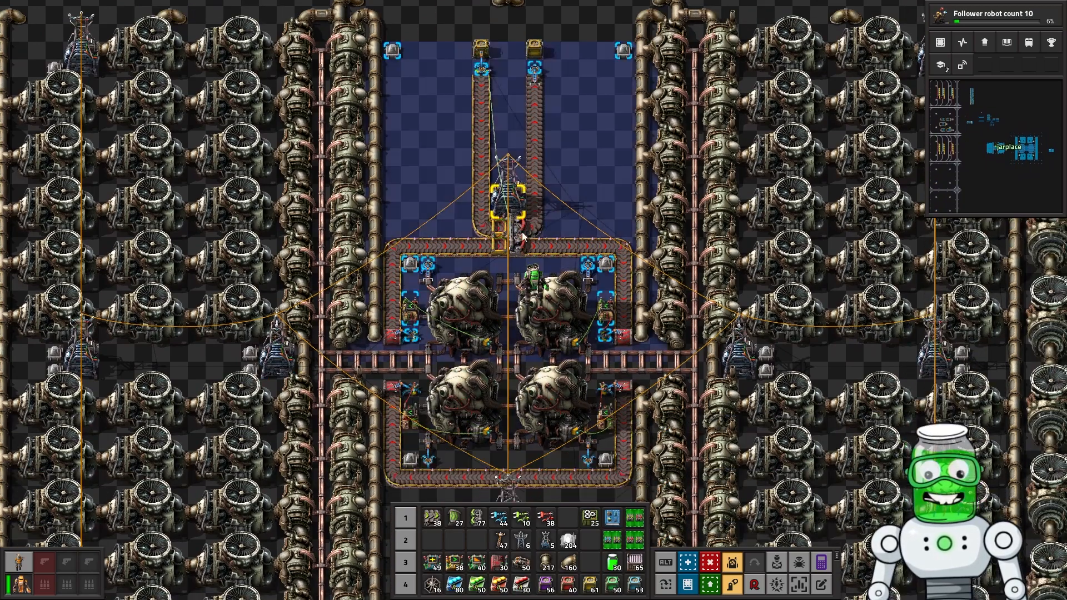
scroll(down, 3)
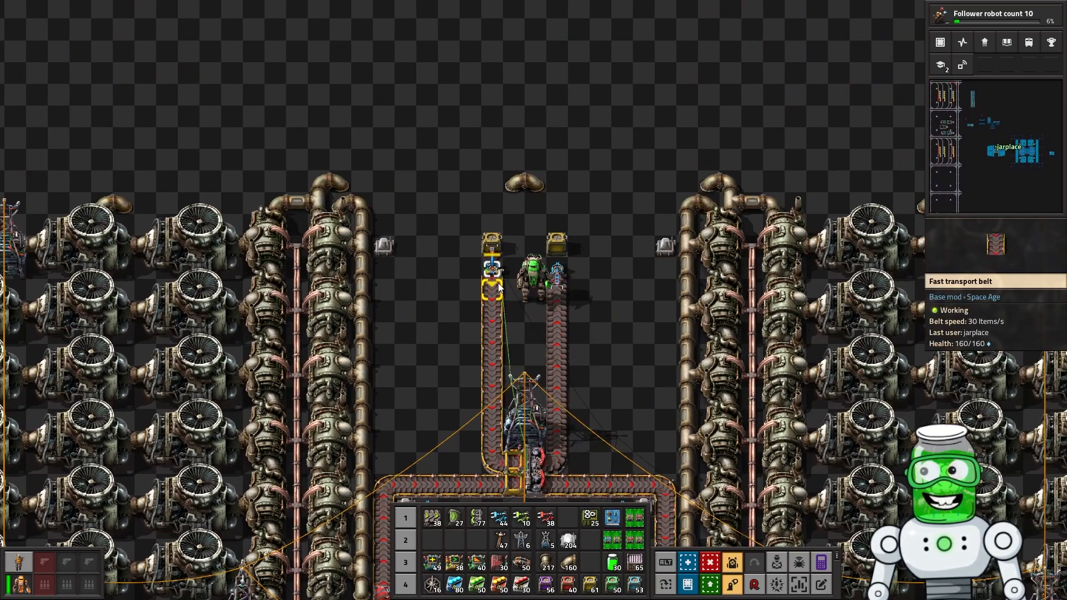
mouse_move(589, 288)
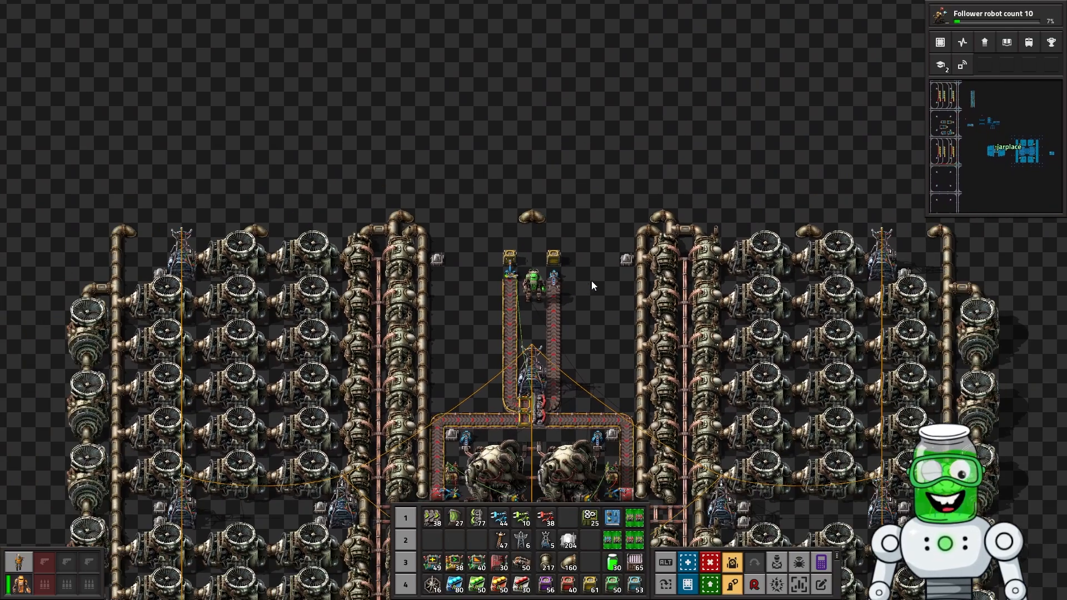
scroll(down, 3)
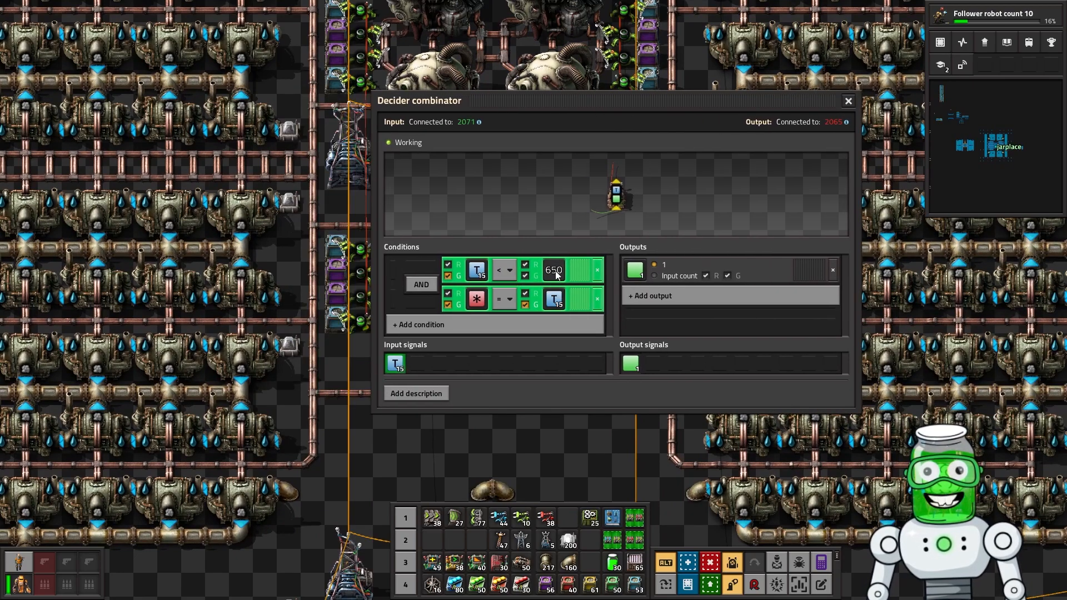
mouse_move(476, 299)
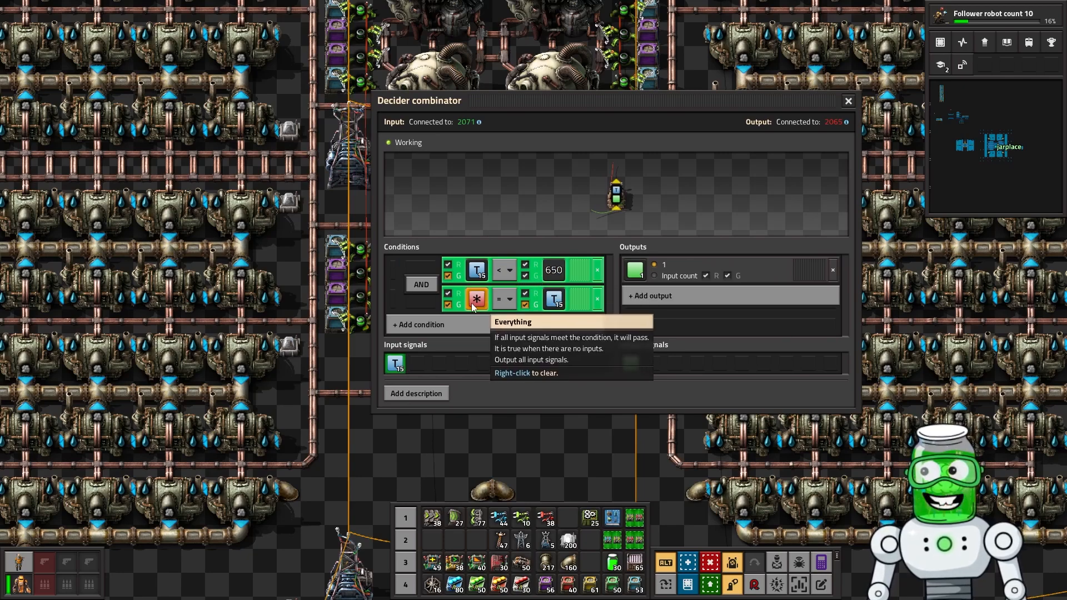
mouse_move(446, 354)
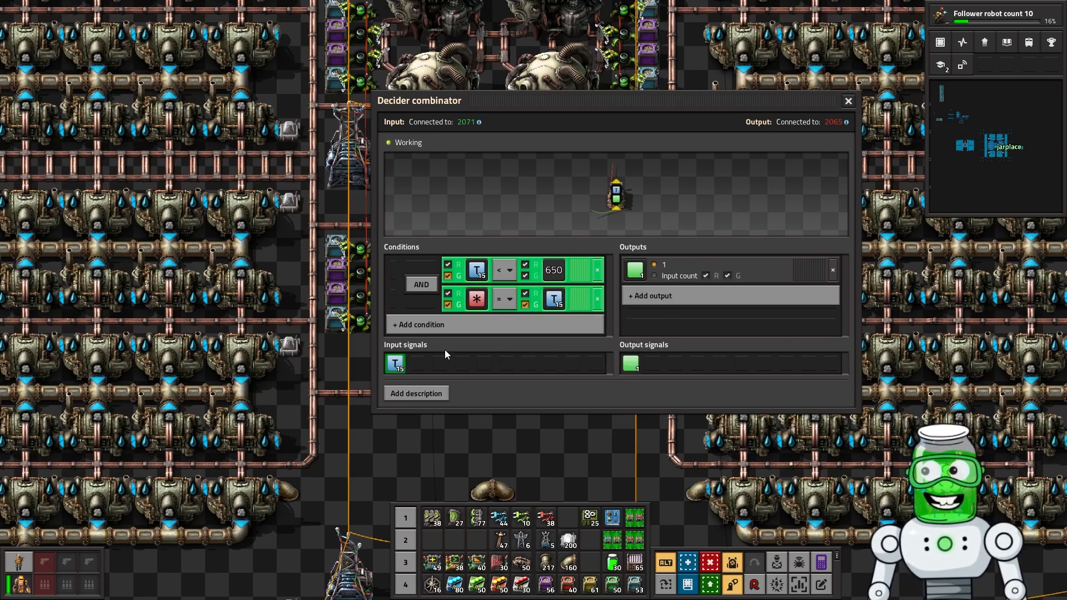
mouse_move(418, 366)
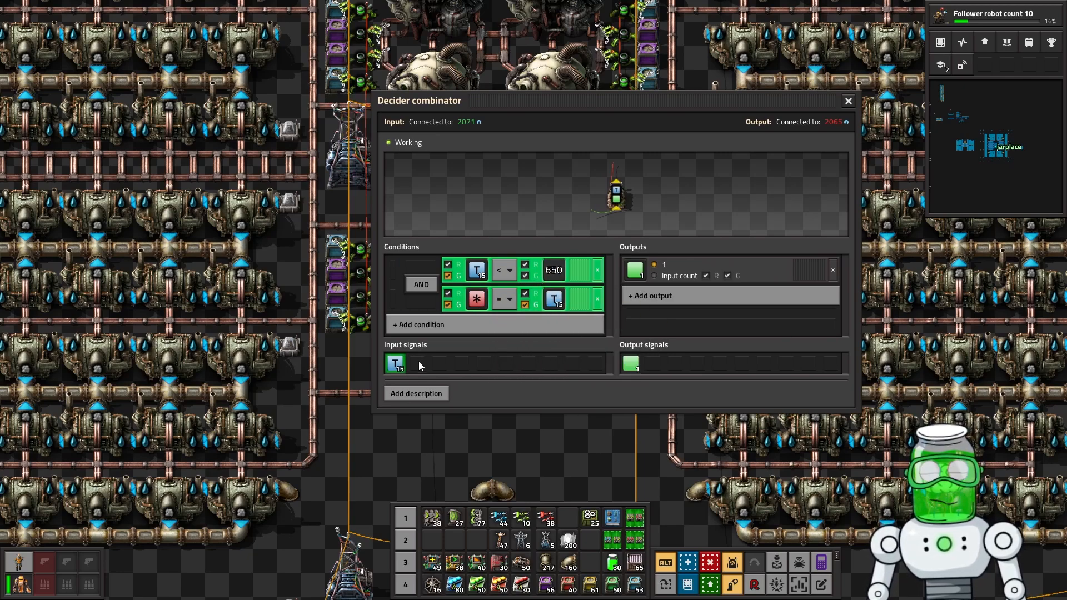
click(503, 300)
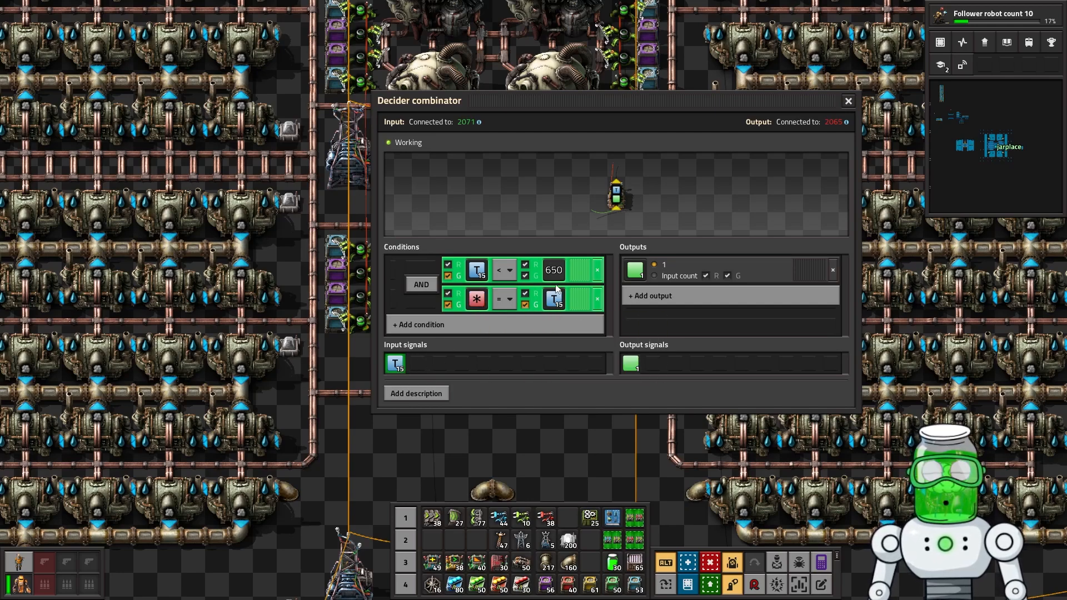
mouse_move(847, 101)
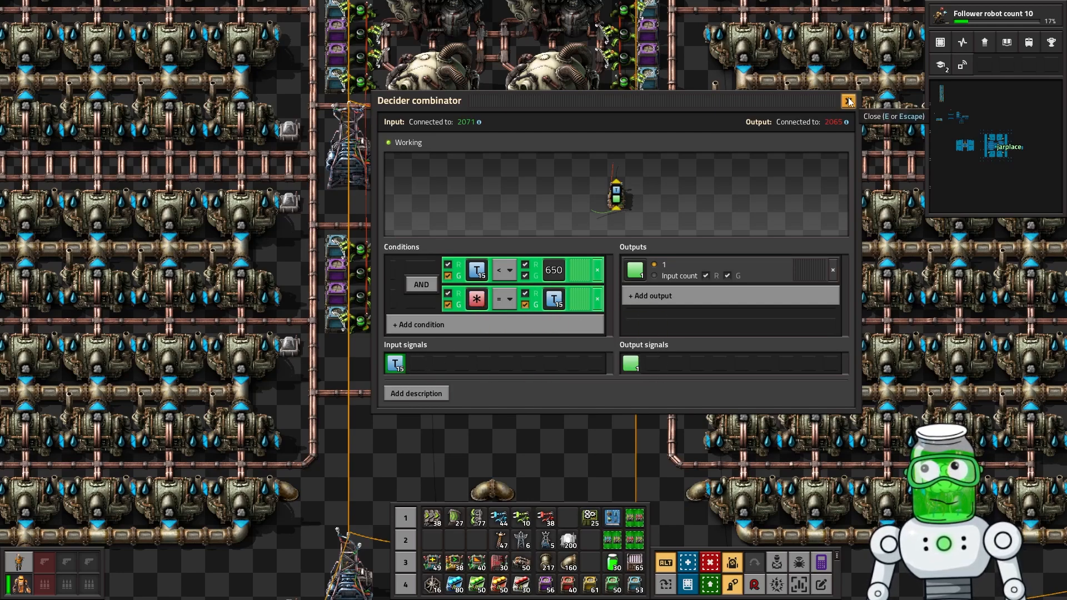
click(553, 270)
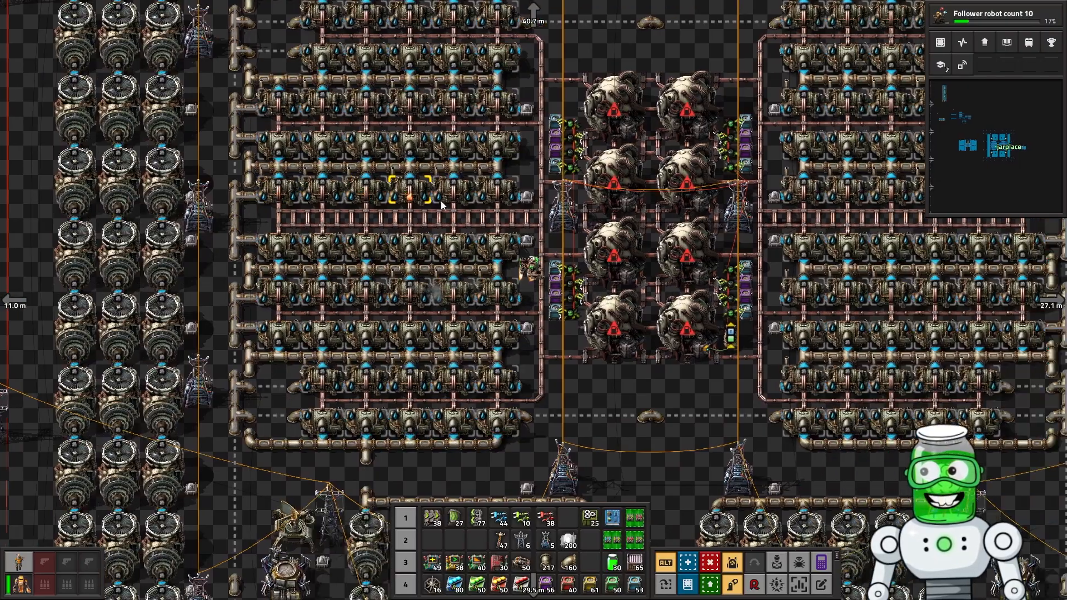
Step: Pan to the four-reactor build and read a reactor at ~636 °C with +200% bonus
scroll(down, 3)
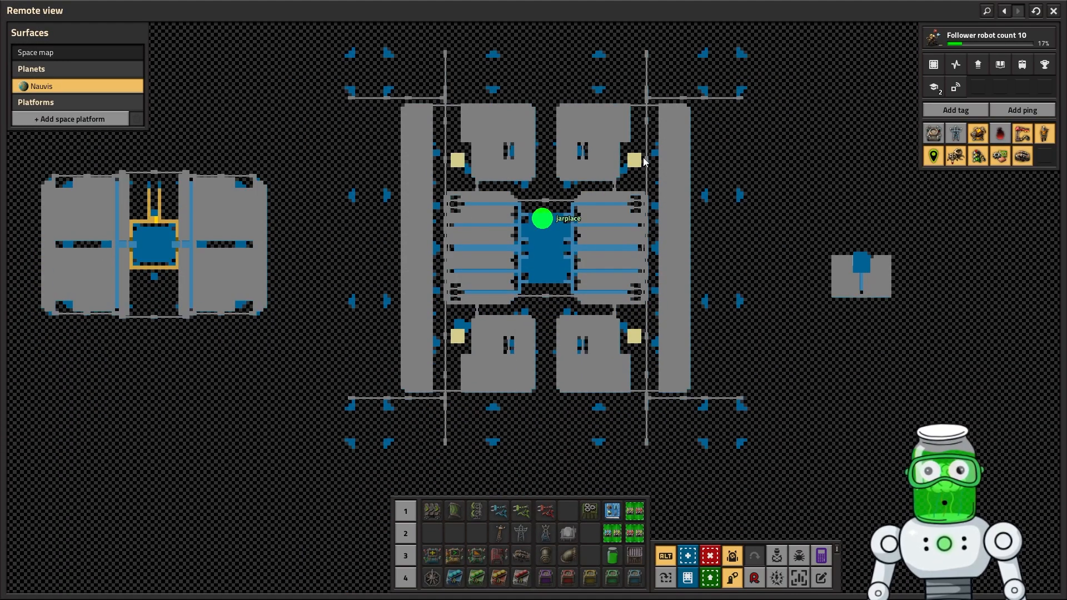
mouse_move(355, 102)
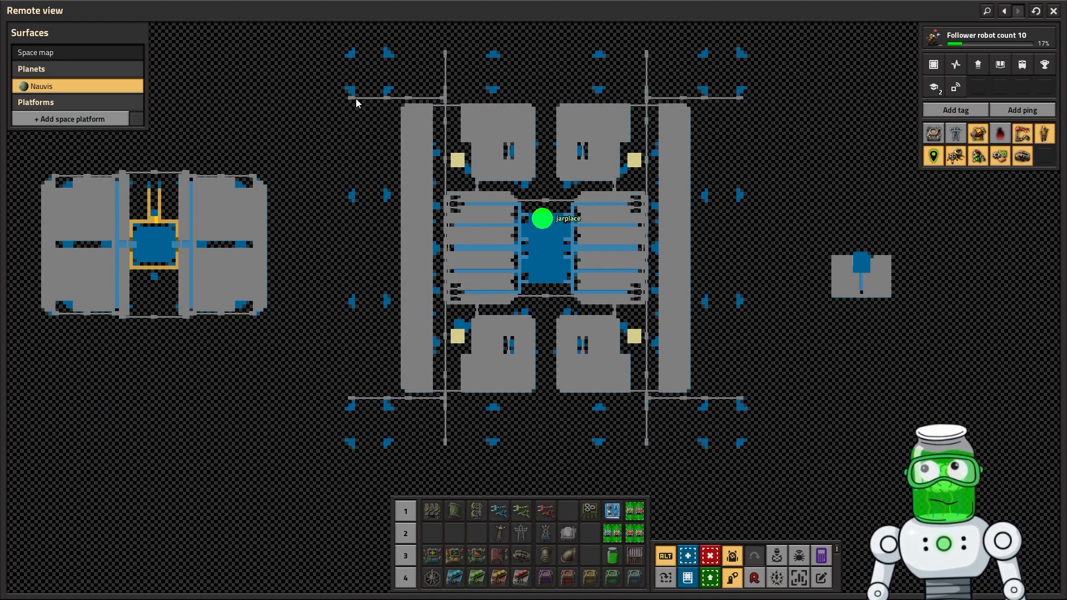
mouse_move(646, 393)
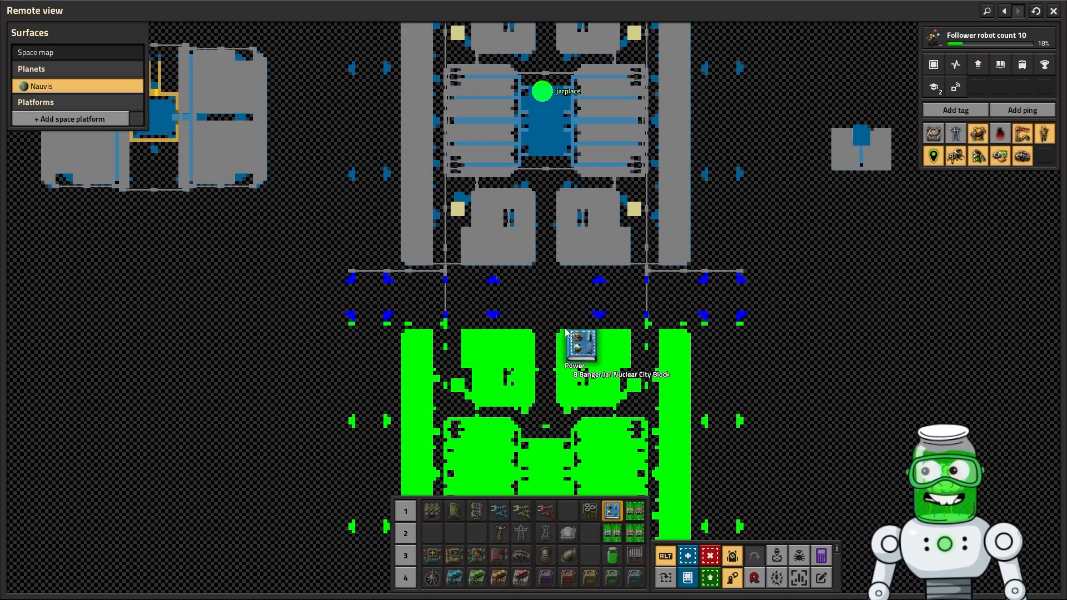
scroll(down, 3)
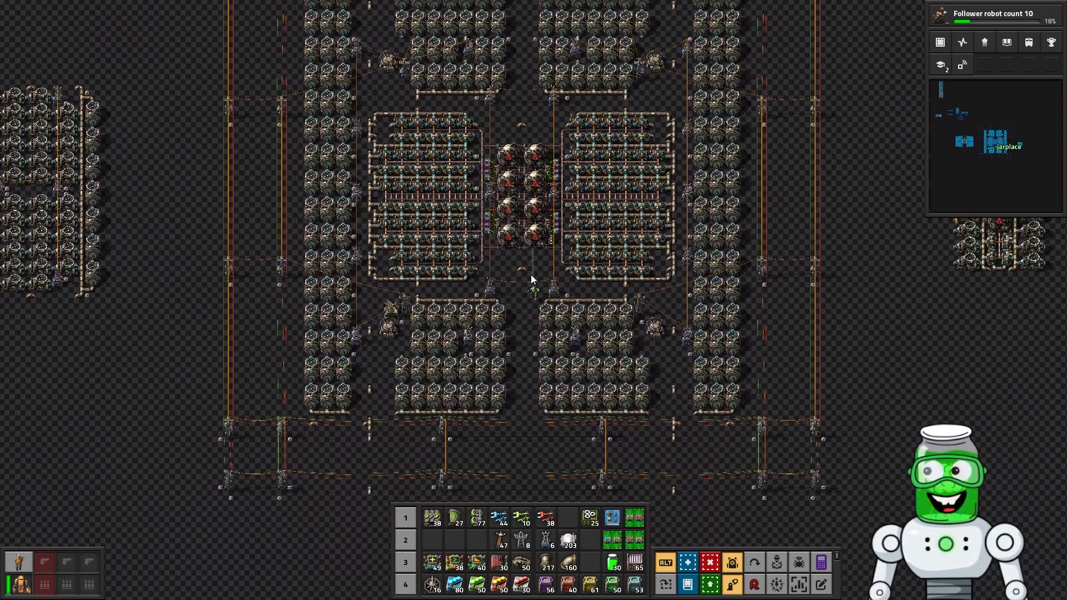
scroll(down, 3)
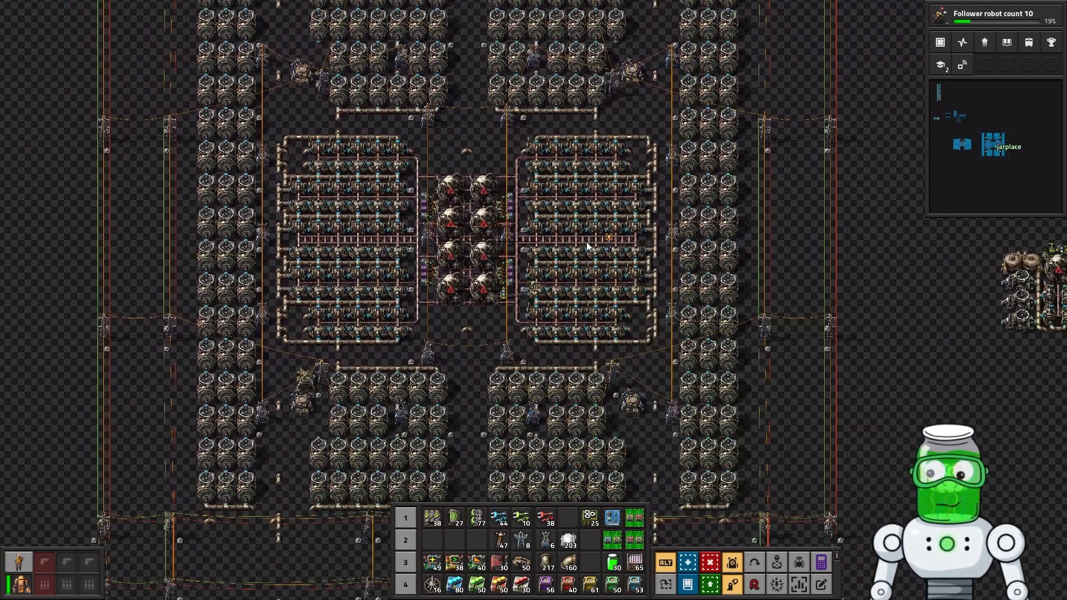
scroll(up, 3)
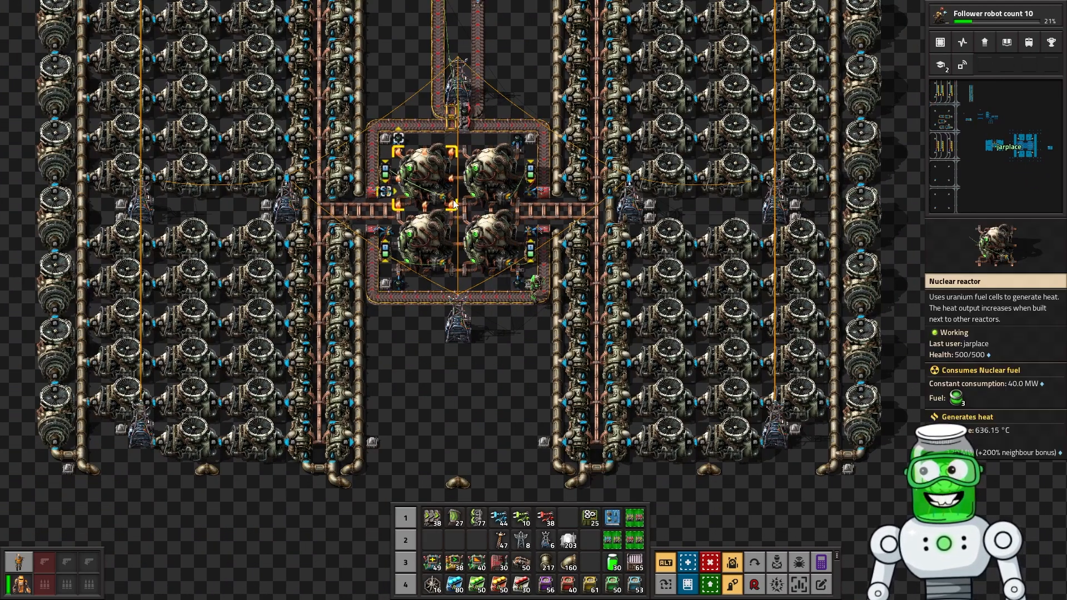
scroll(down, 3)
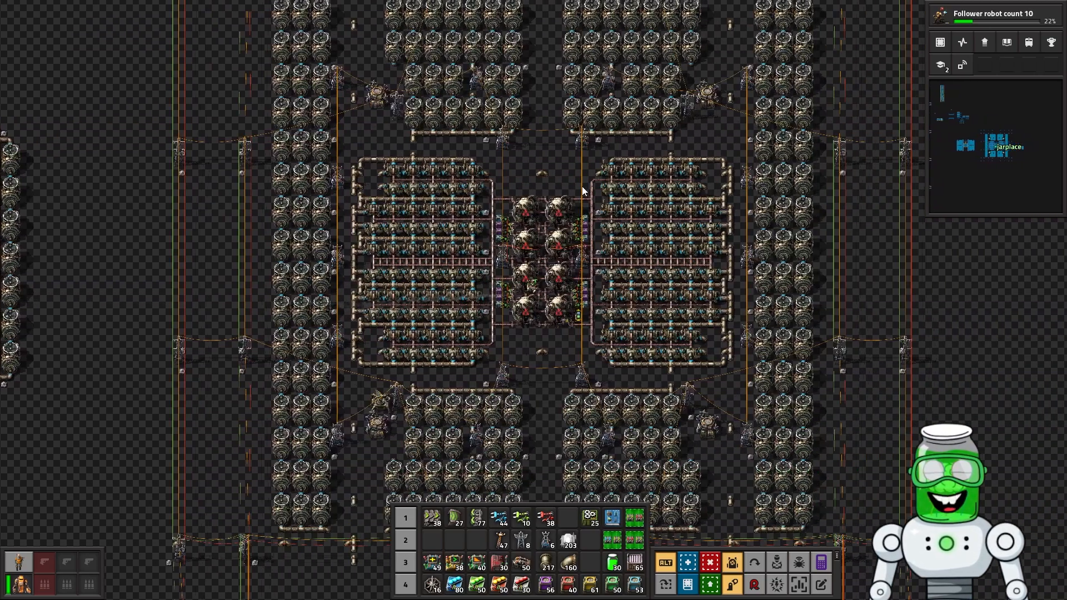
Step: View the single reactor's fuel decider: temperature below 600 and 25k-stock conditions
scroll(down, 3)
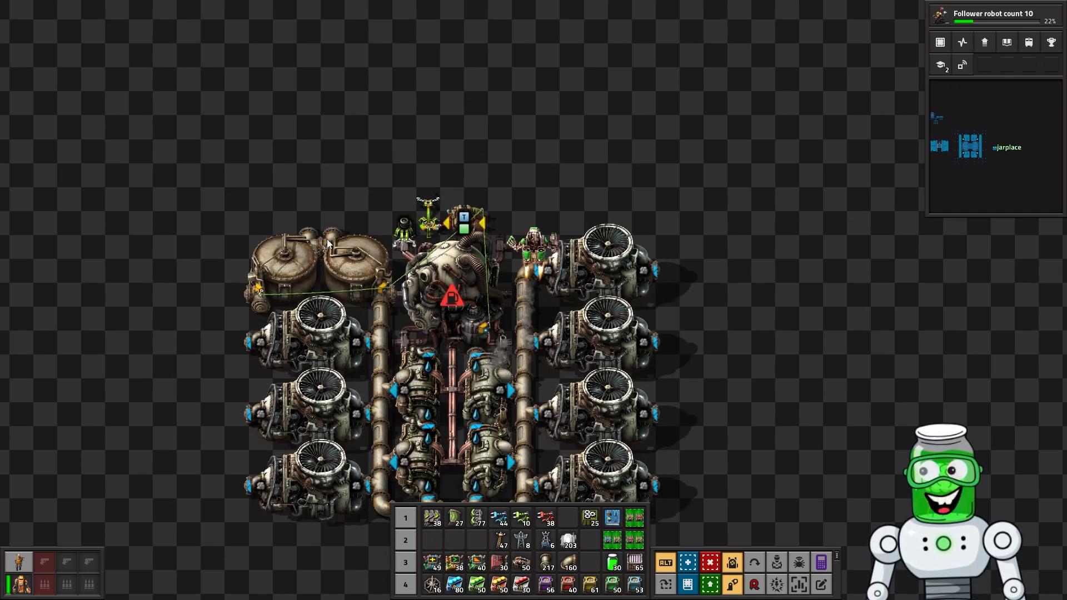
click(463, 217)
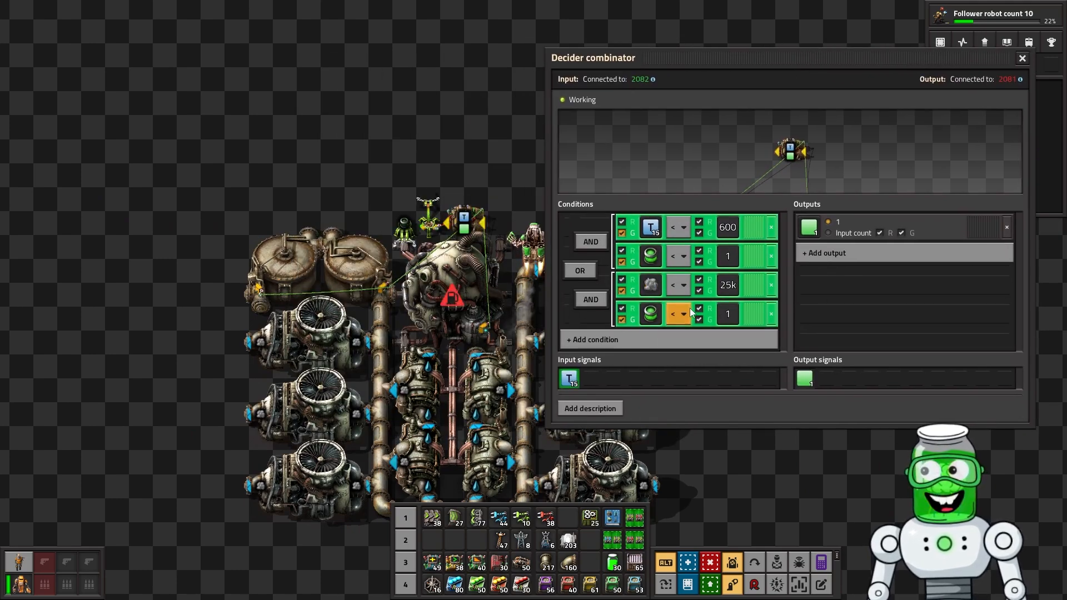
mouse_move(650, 285)
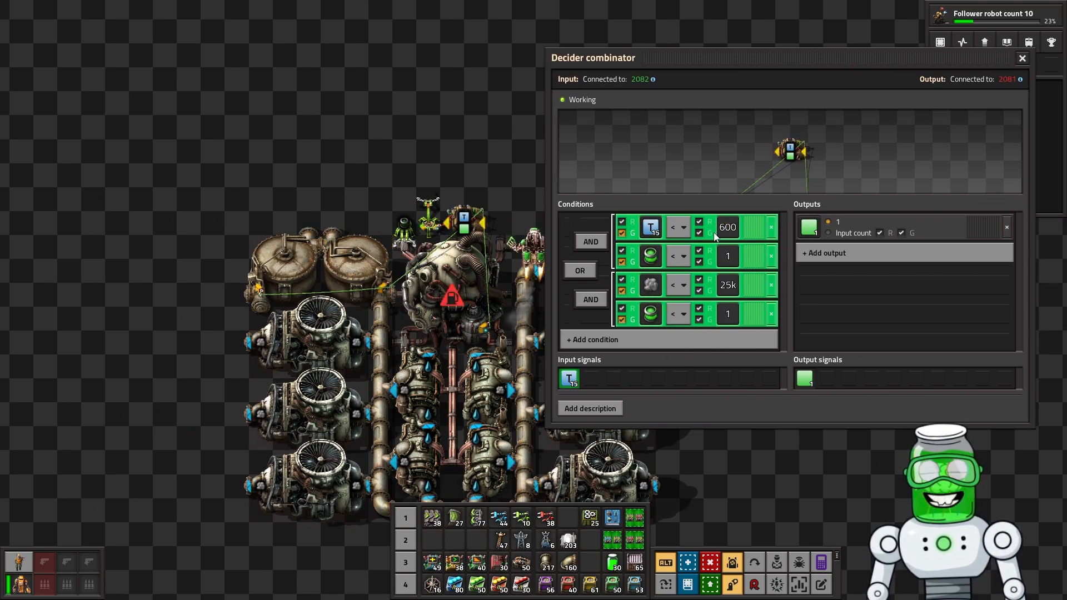
mouse_move(676, 257)
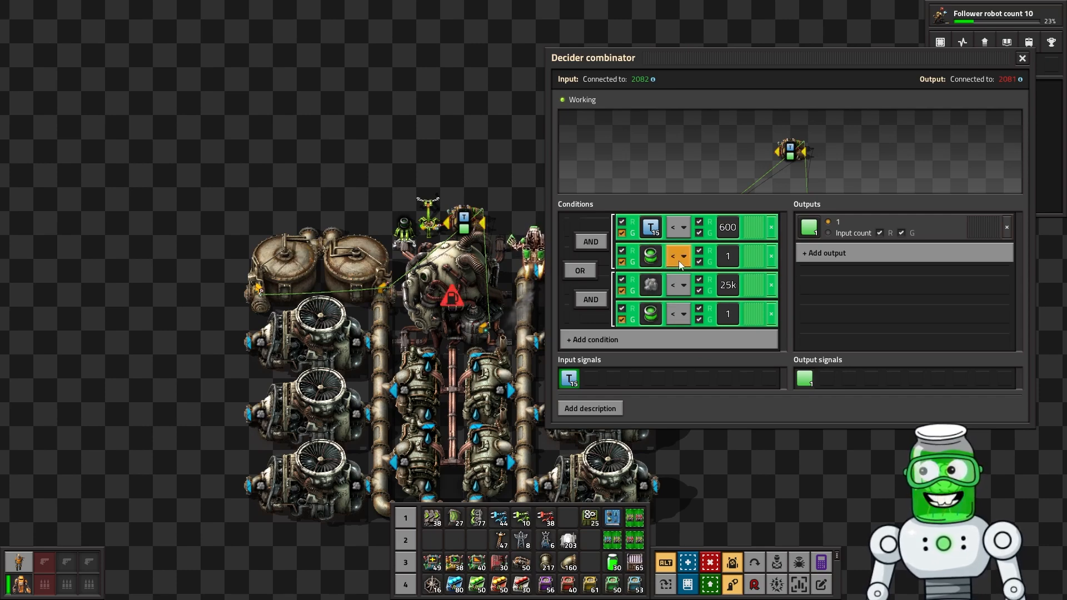
mouse_move(696, 266)
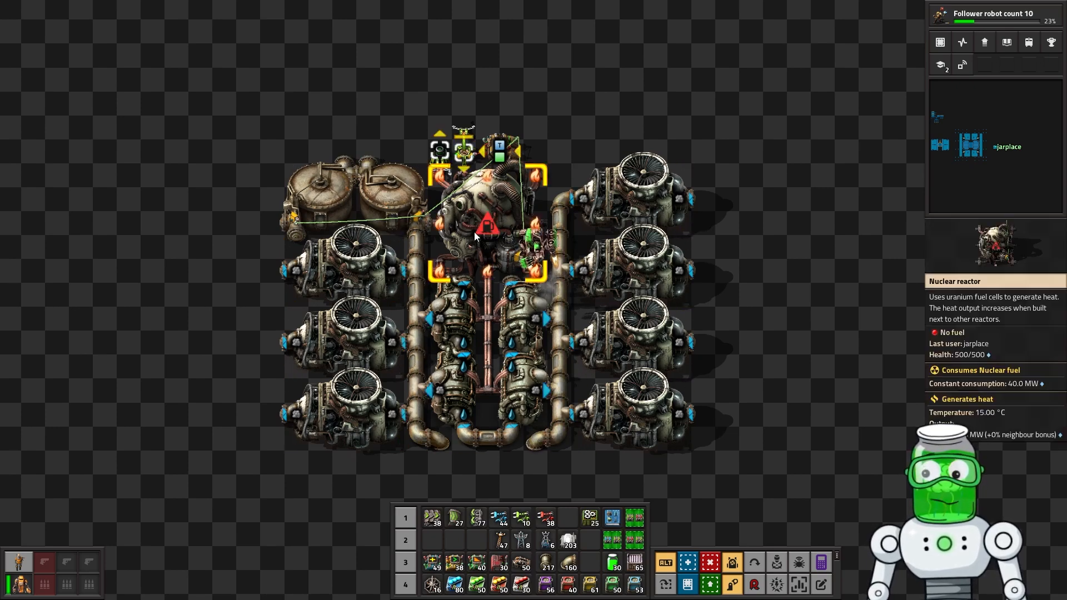
scroll(down, 3)
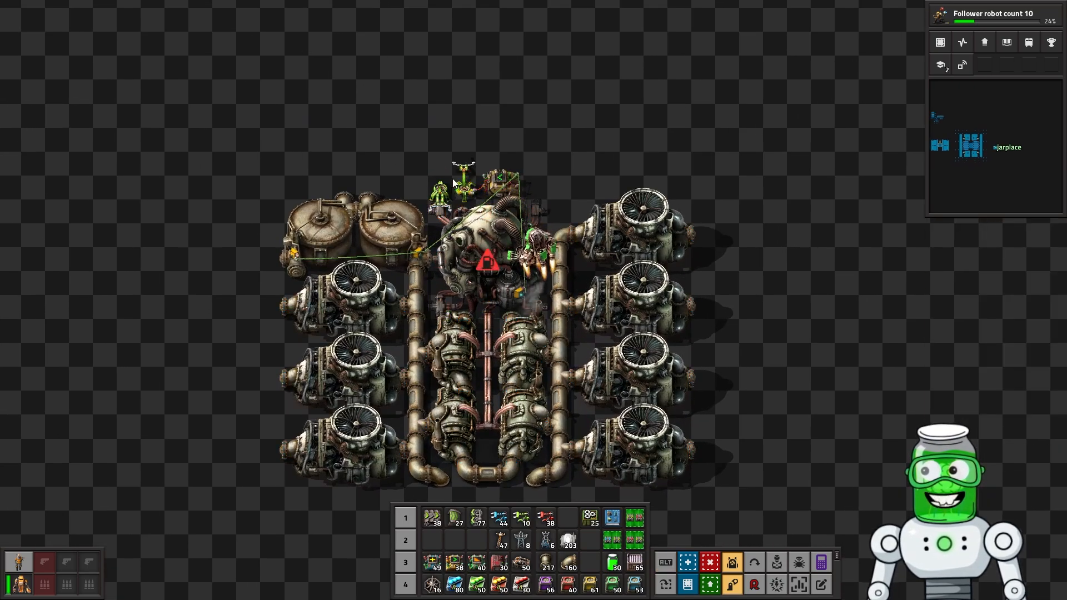
key(e)
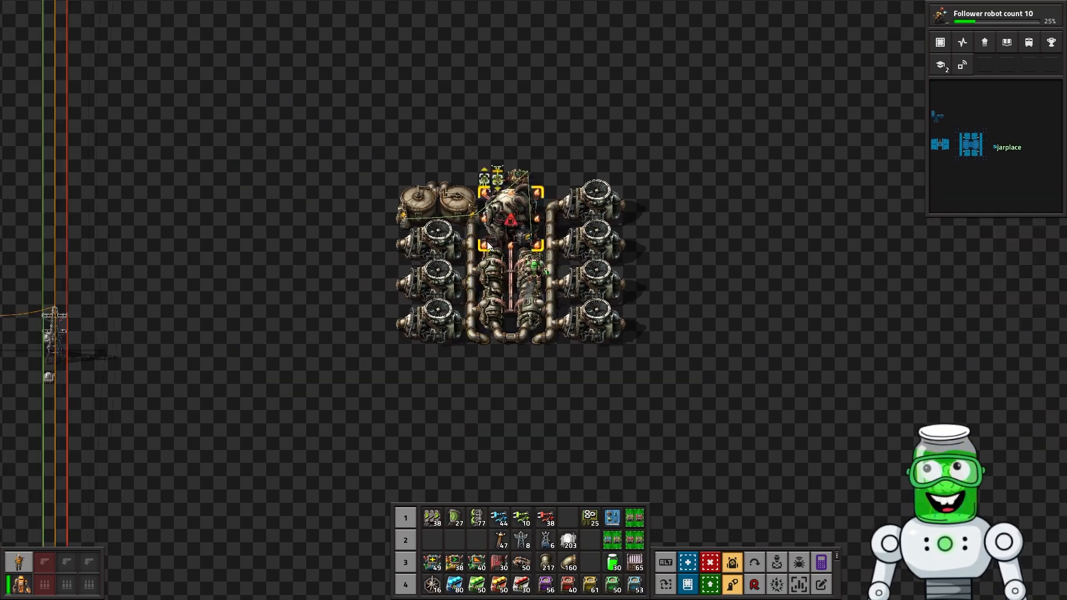
scroll(down, 3)
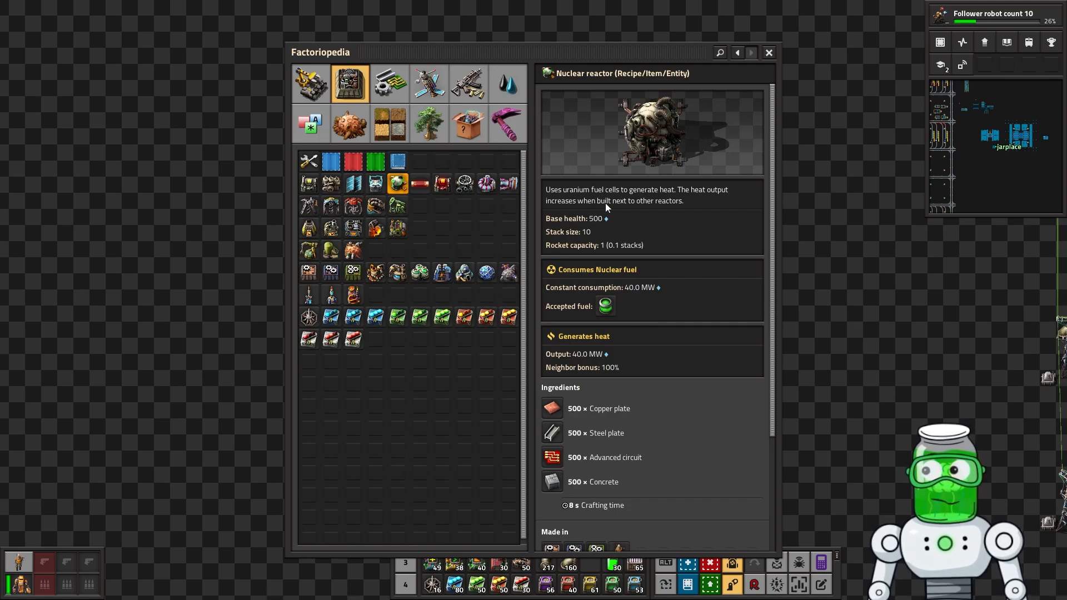
mouse_move(673, 211)
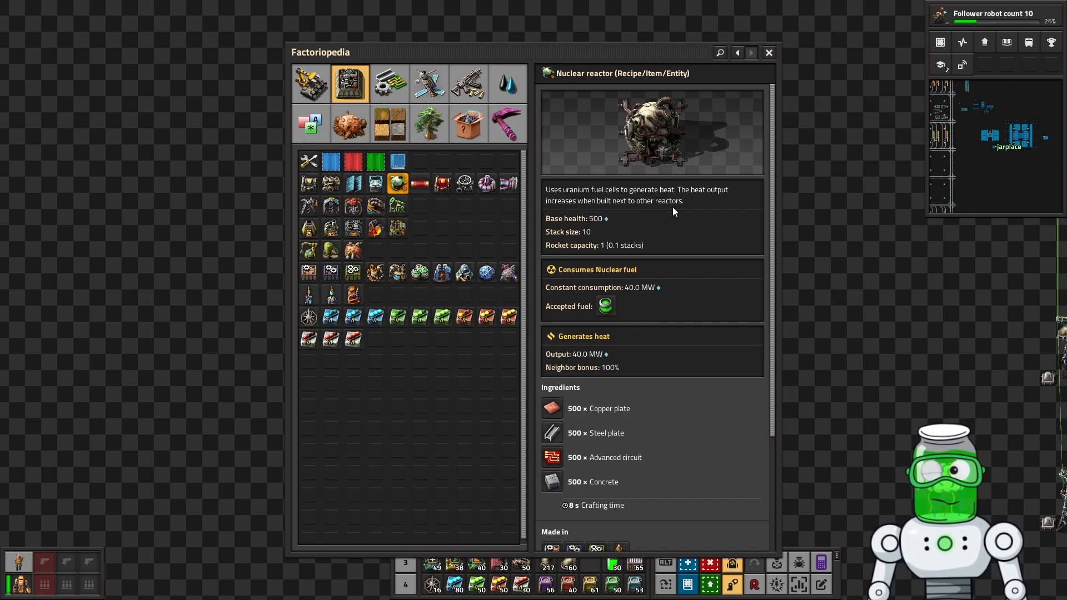
mouse_move(612, 374)
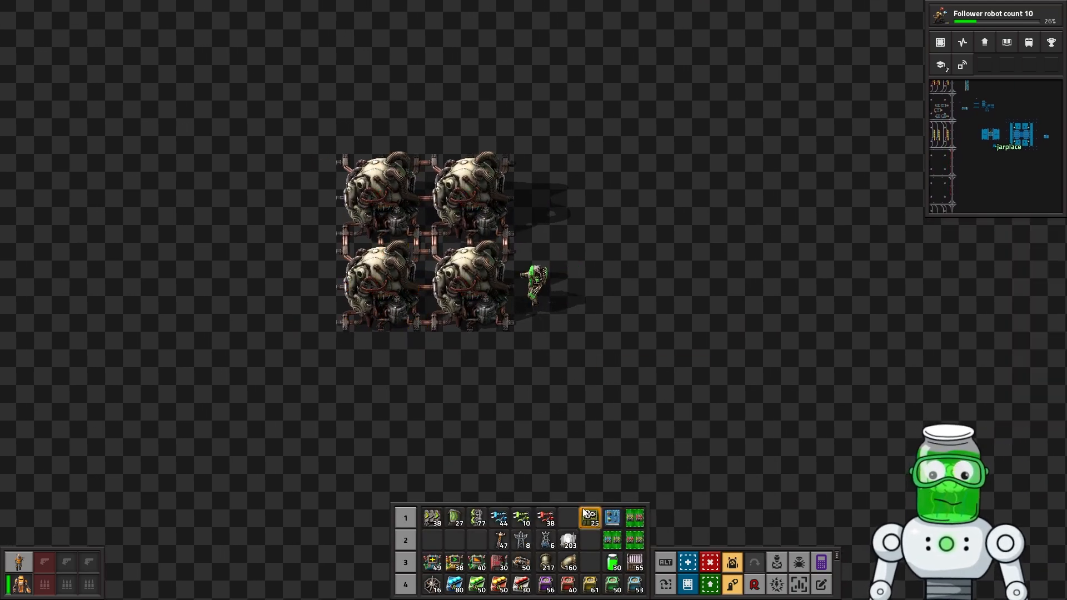
Step: Fuel the 2x2 reactors, remove the right-hand pair, and check each remaining reactor's output
click(567, 517)
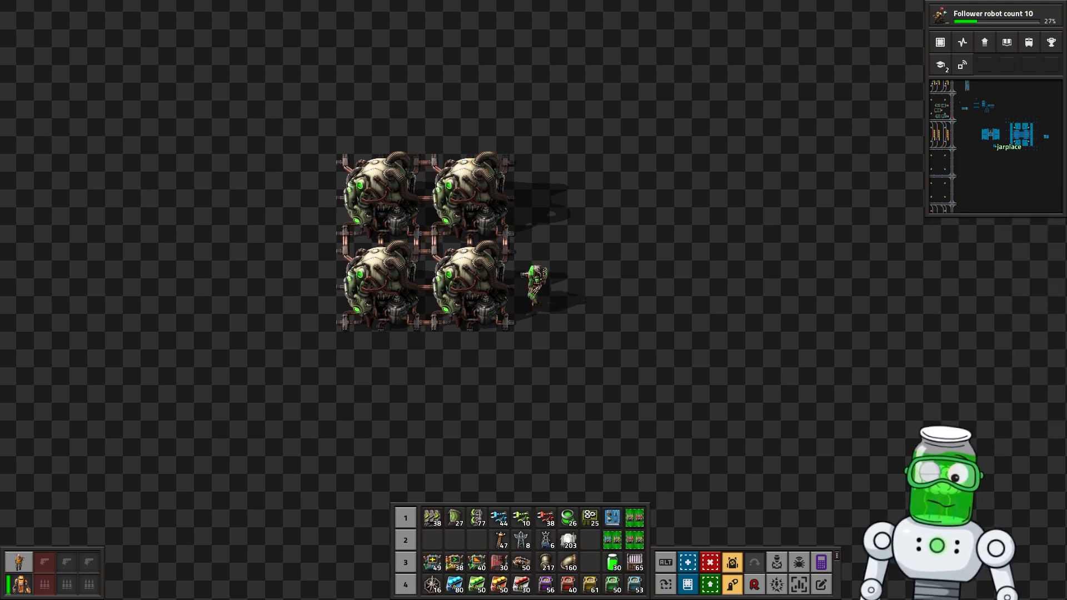
click(471, 197)
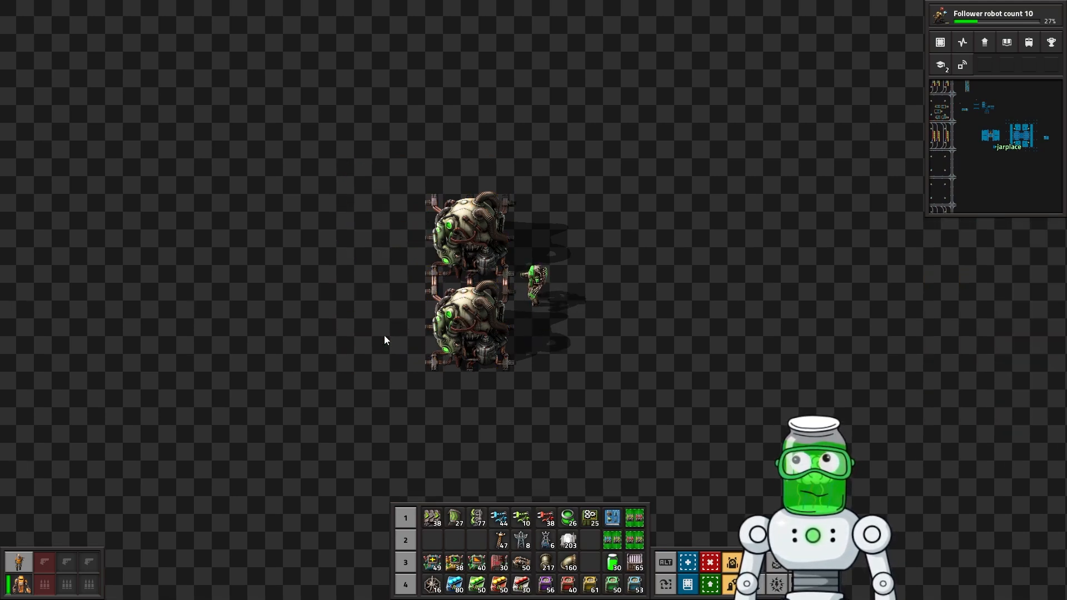
click(468, 327)
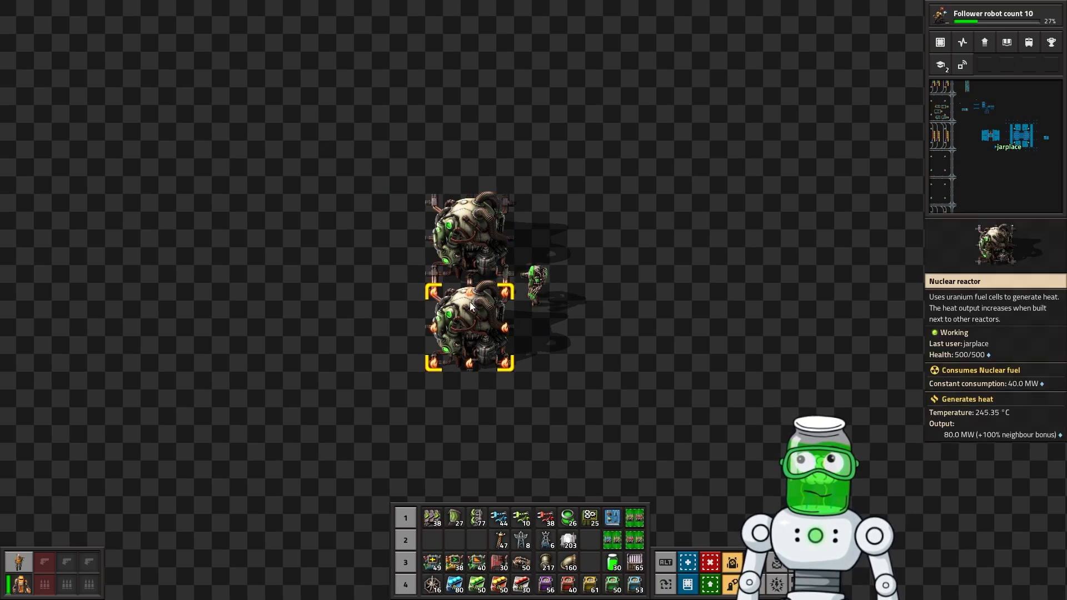
click(468, 235)
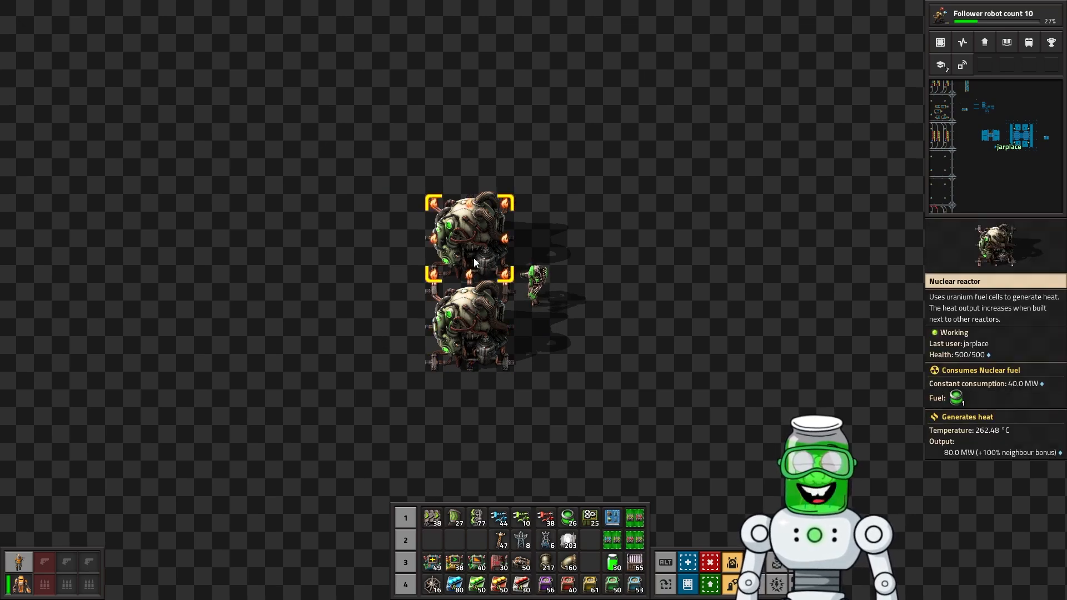
Step: Place a two-by-four reactor blueprint and add reactors beside the block
click(470, 327)
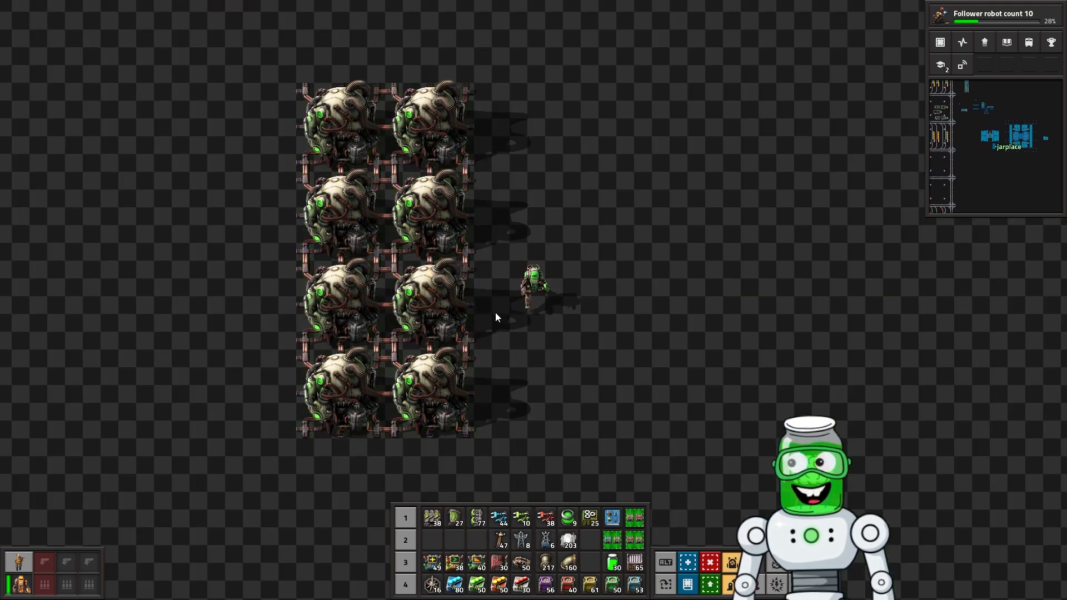
click(431, 200)
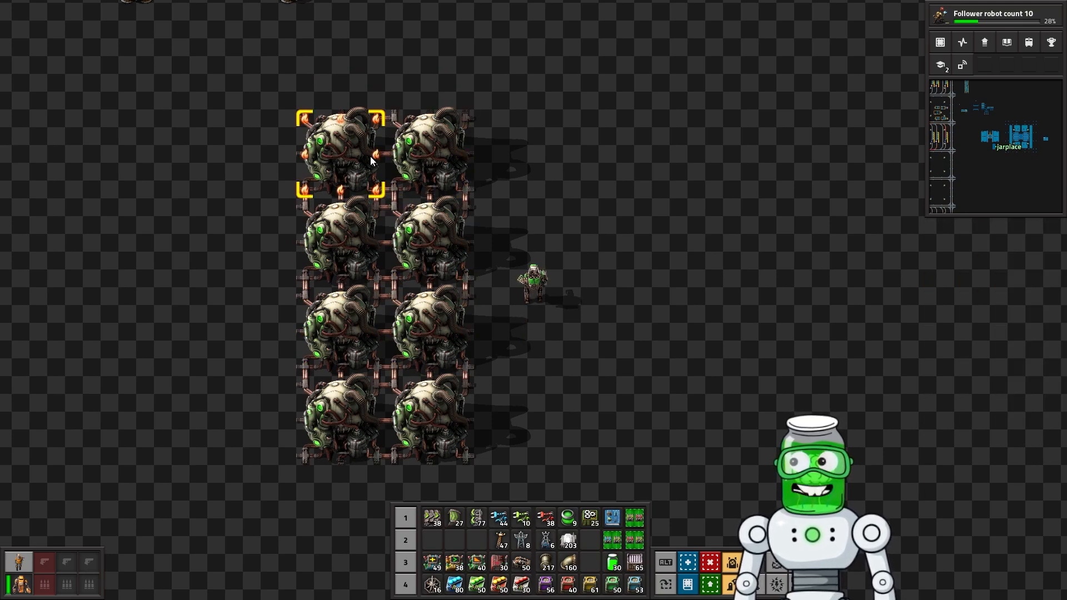
click(421, 272)
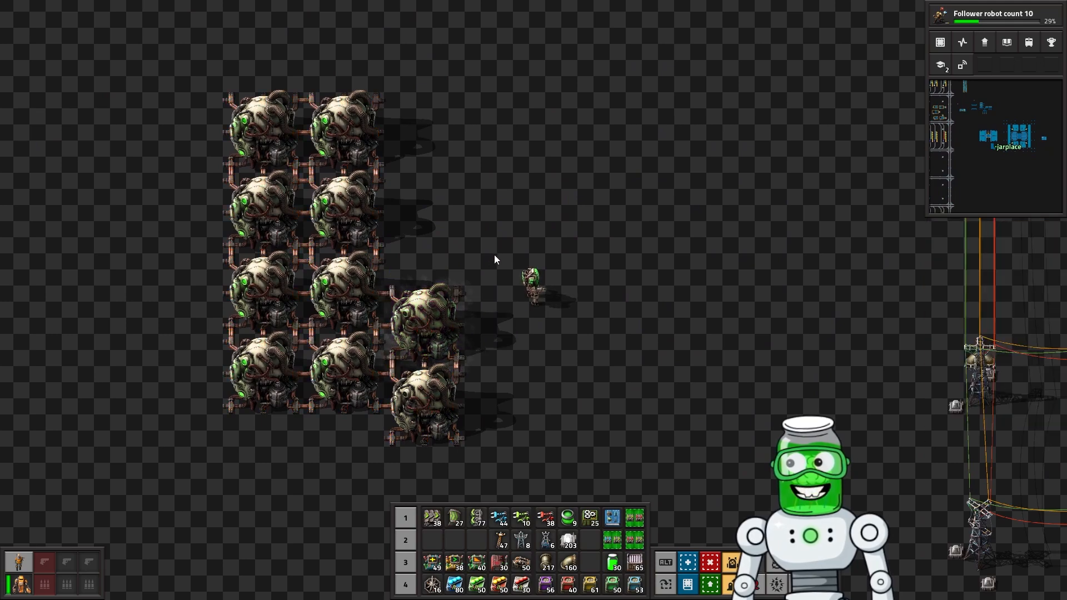
Step: Compare neighbour-bonus tooltips; a block reactor shows 120 MW at +200%, one fuel cell removed
click(499, 310)
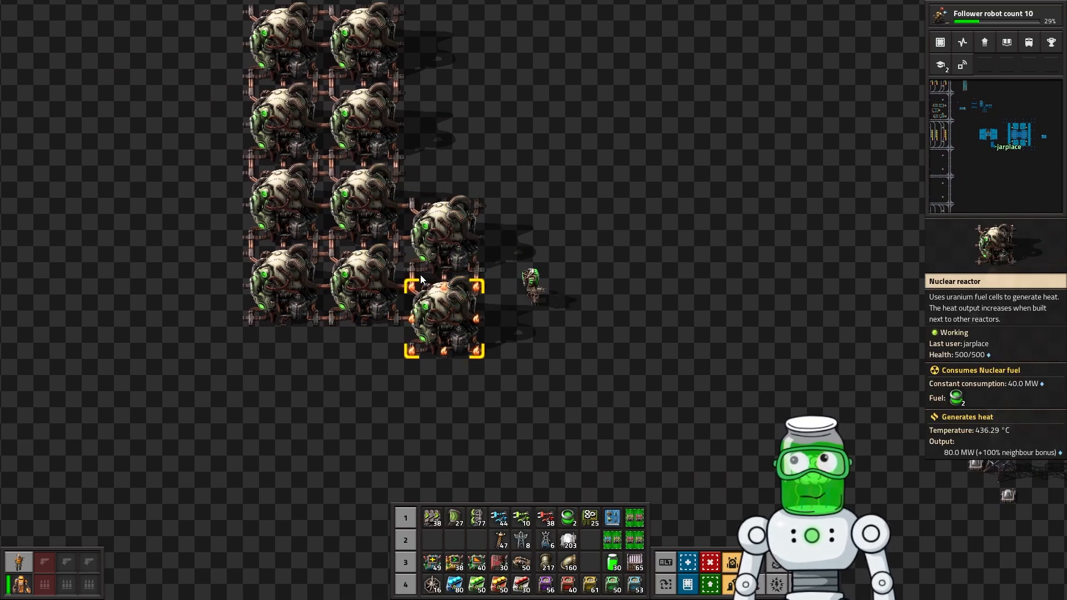
click(367, 282)
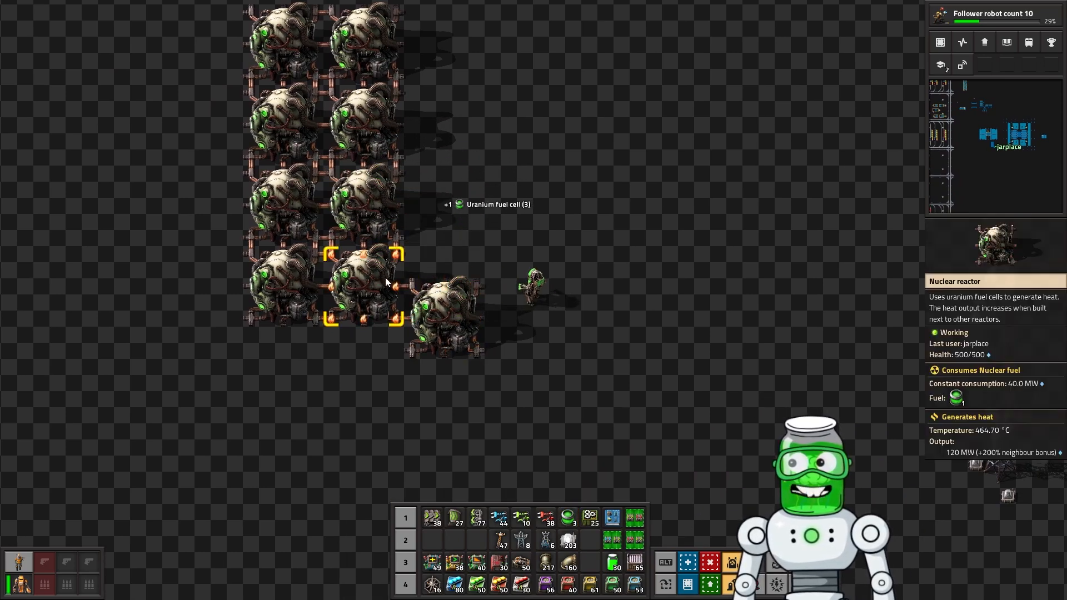
click(444, 313)
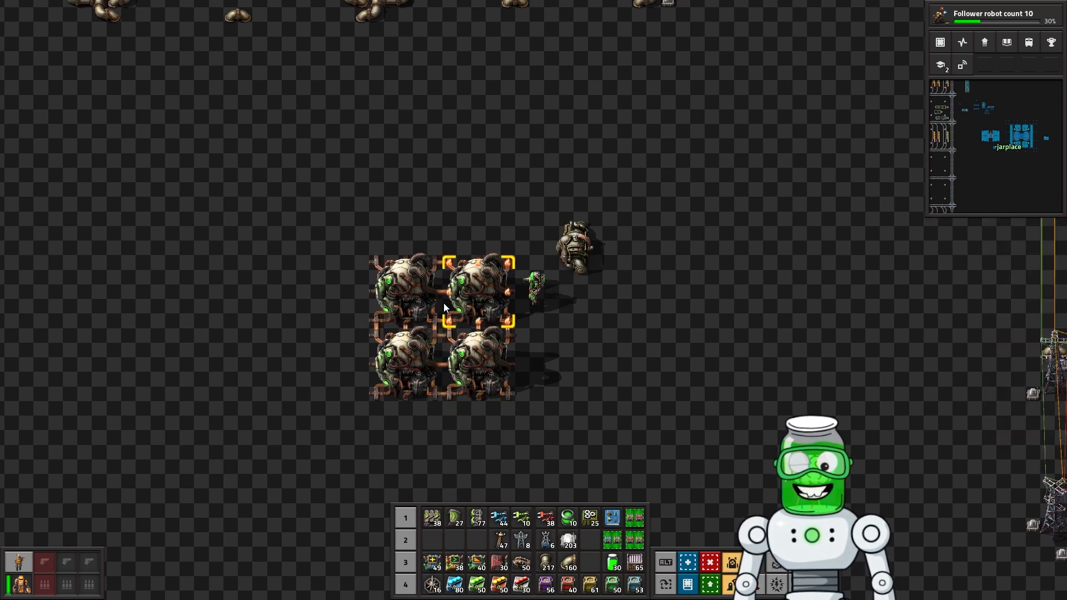
Step: Place heat exchangers, then extend the 103×48 water-use calculation with /60
click(478, 323)
text(103)
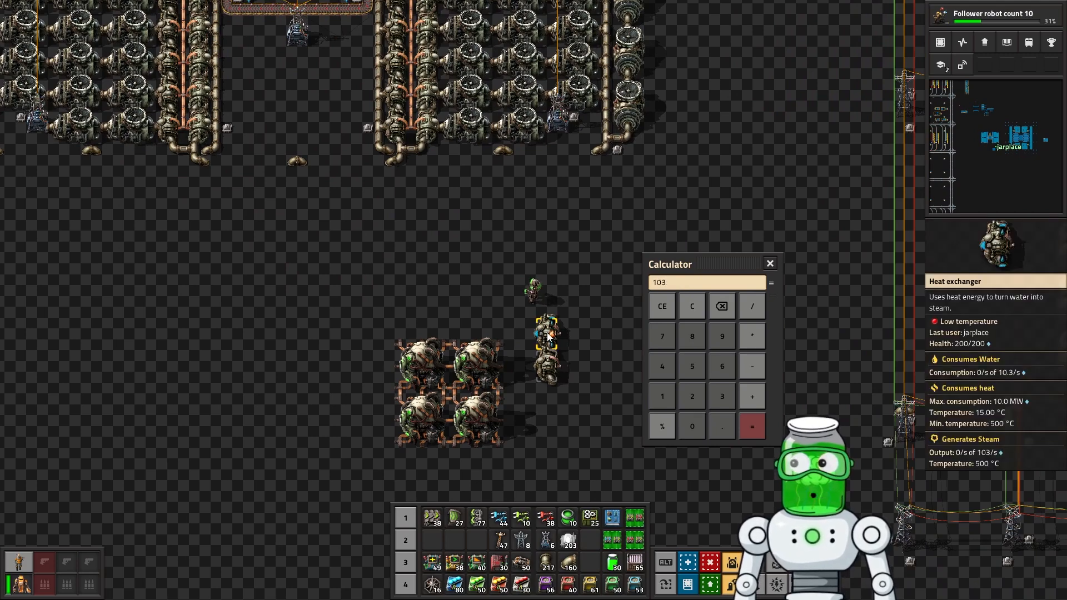
click(751, 334)
text(*48)
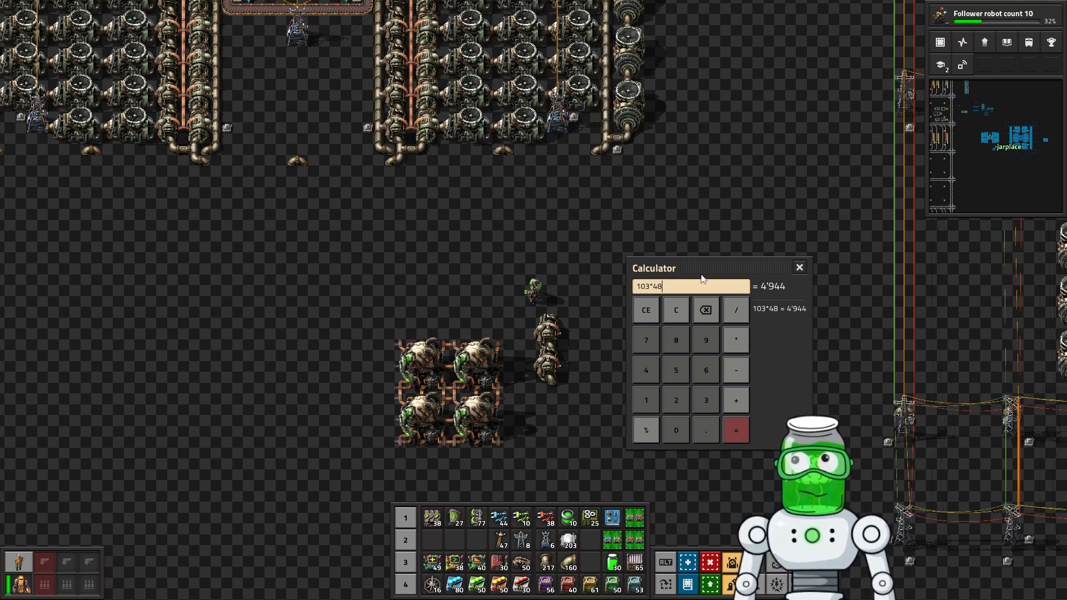
text(/60)
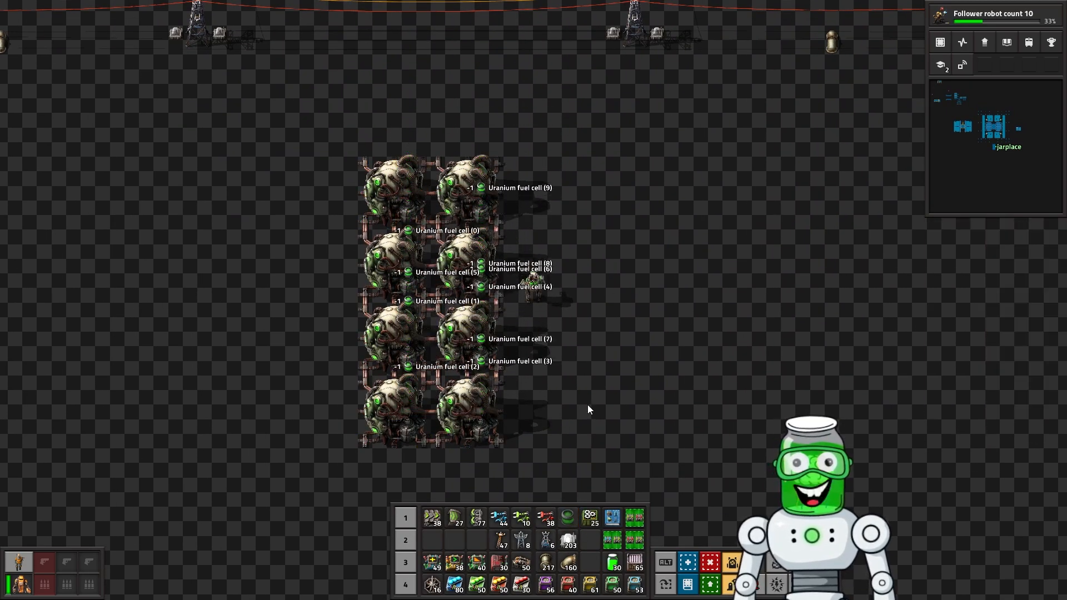
Step: Open the in-game calculator, clear it and evaluate 640+480 = 1120
key(e)
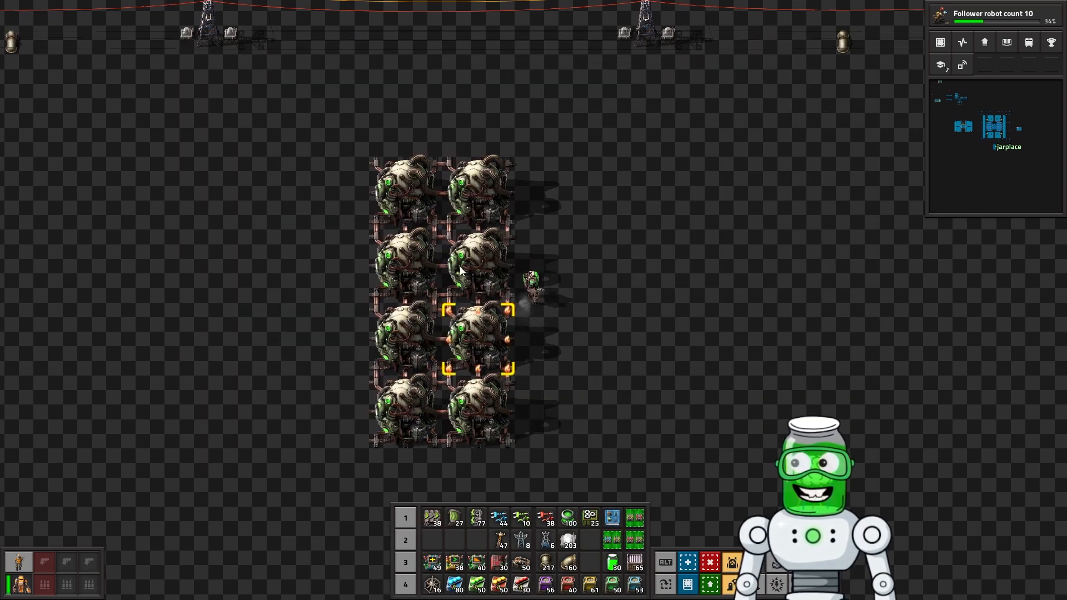
click(483, 191)
text(160*)
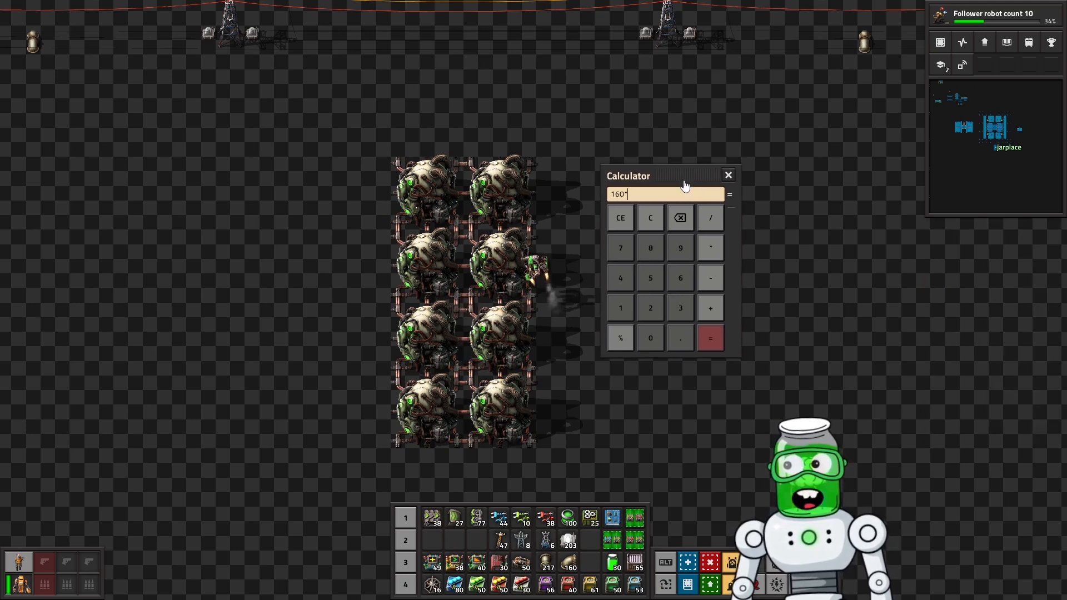
click(709, 337)
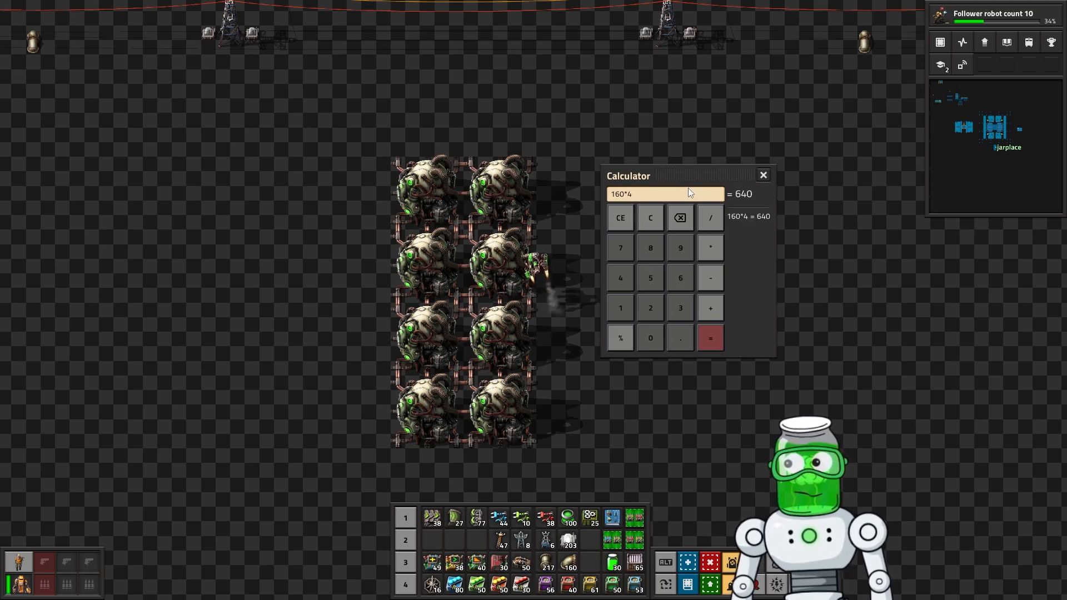
text(64)
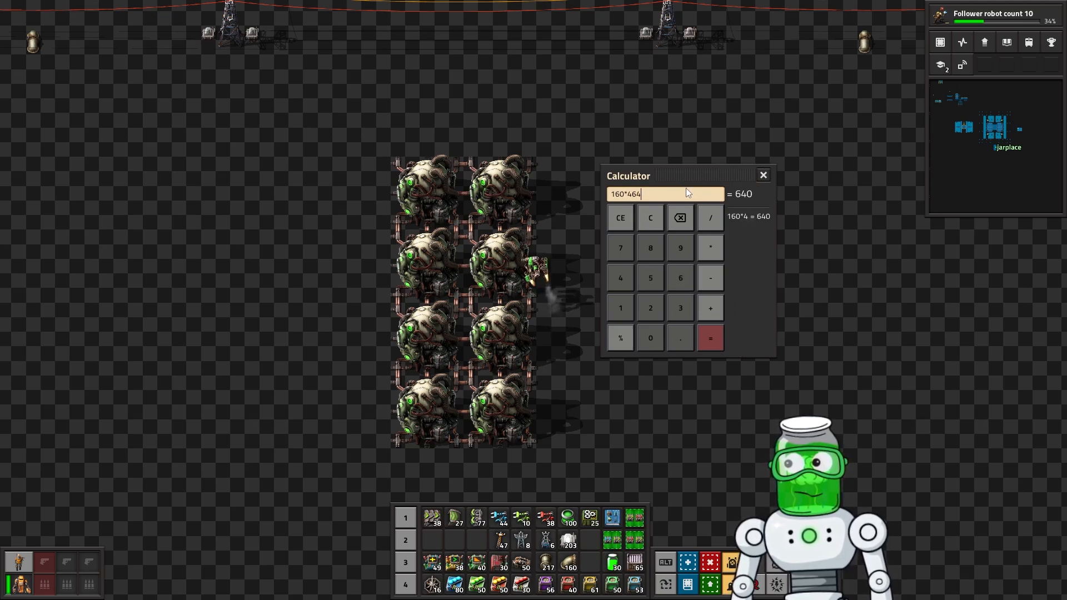
click(649, 217)
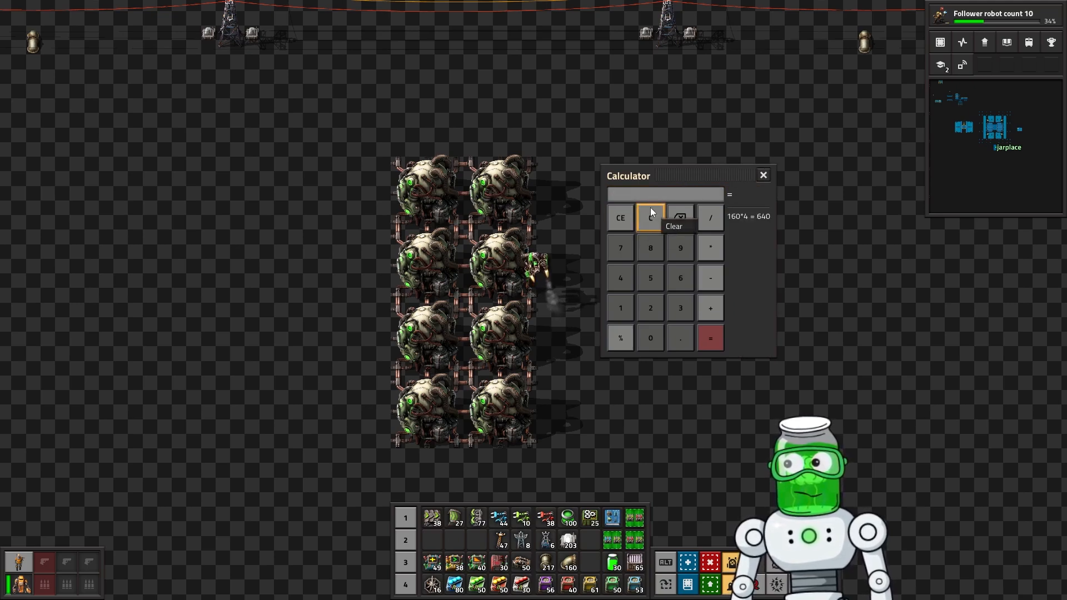
text(640+480)
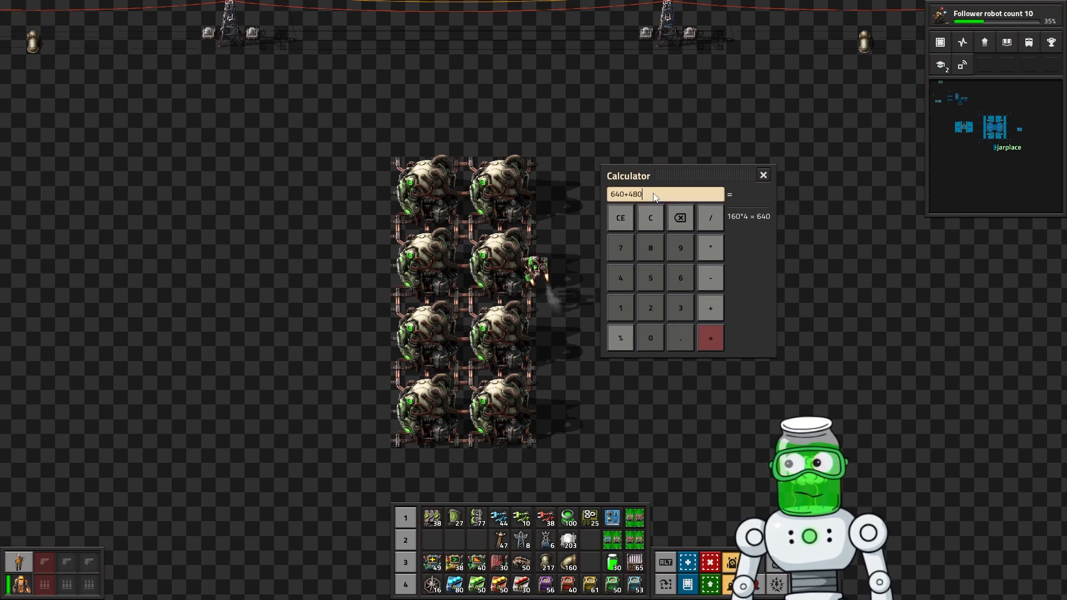
click(710, 338)
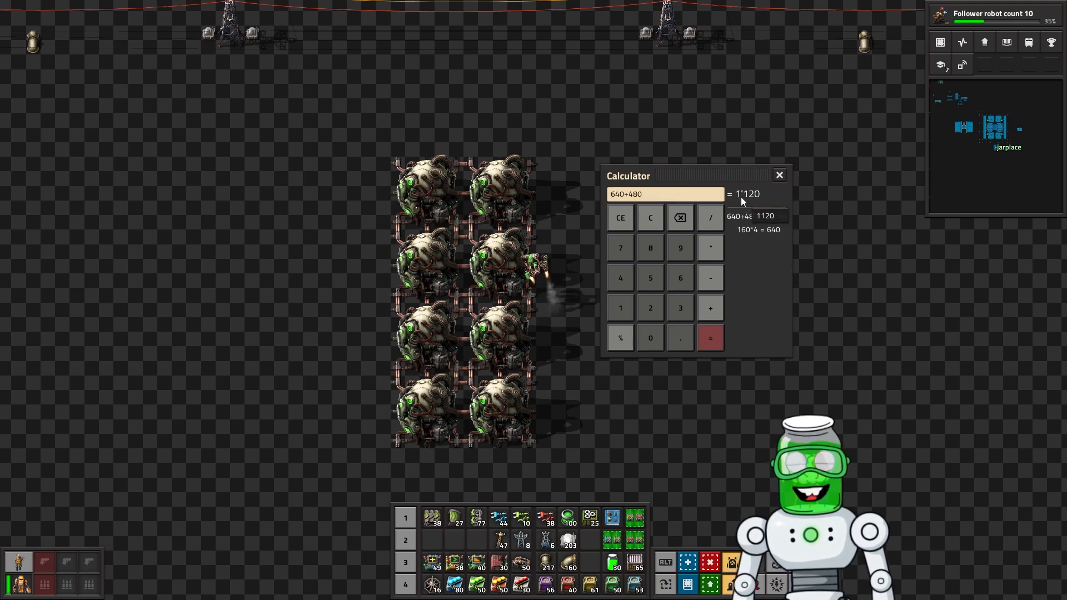
Step: Reposition the calculator, clear the entry and work through 112×10 toward 112×103 = 11,536
drag(626, 176, 667, 182)
text(/10)
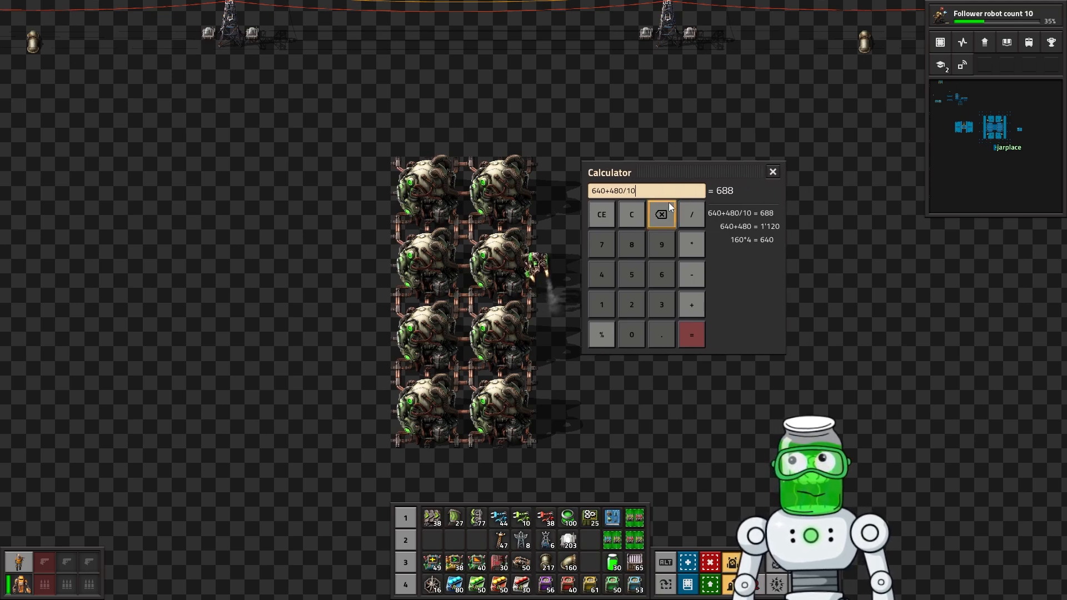
click(631, 214)
text(1120/10wdw)
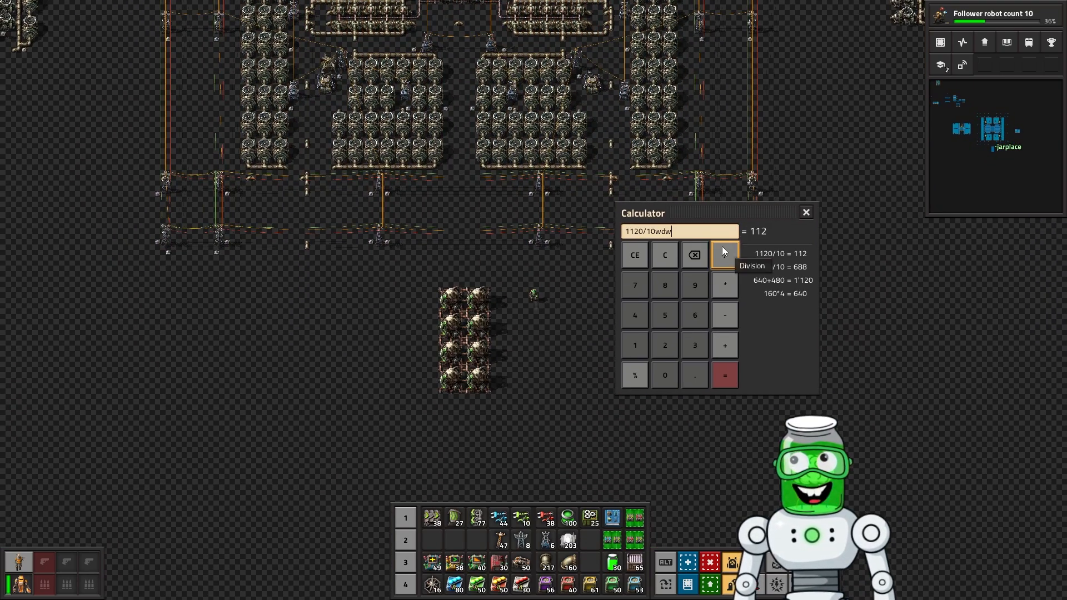
click(634, 254)
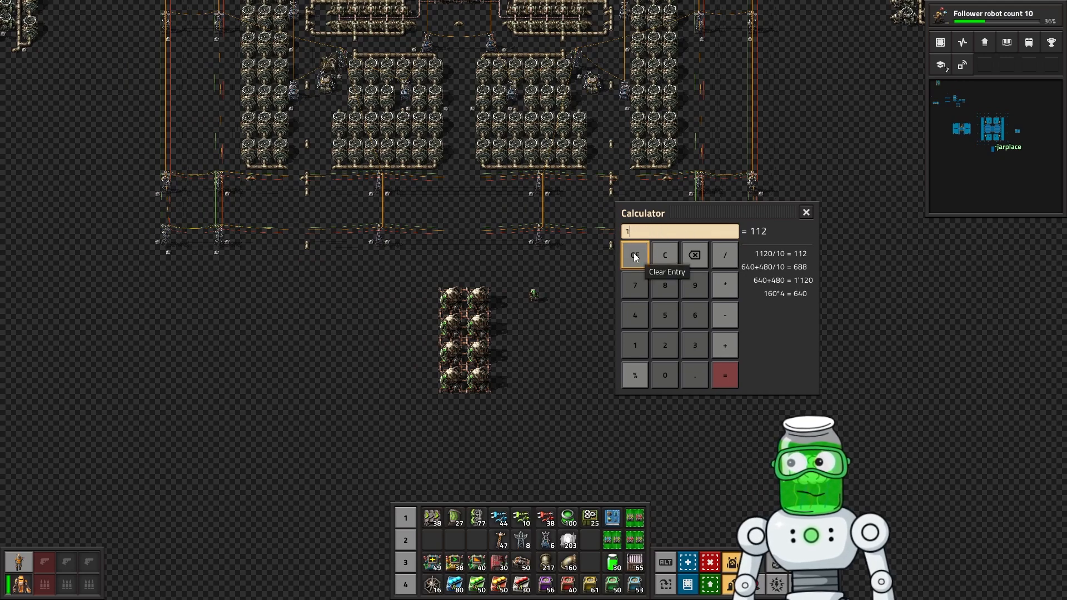
text(112*103)
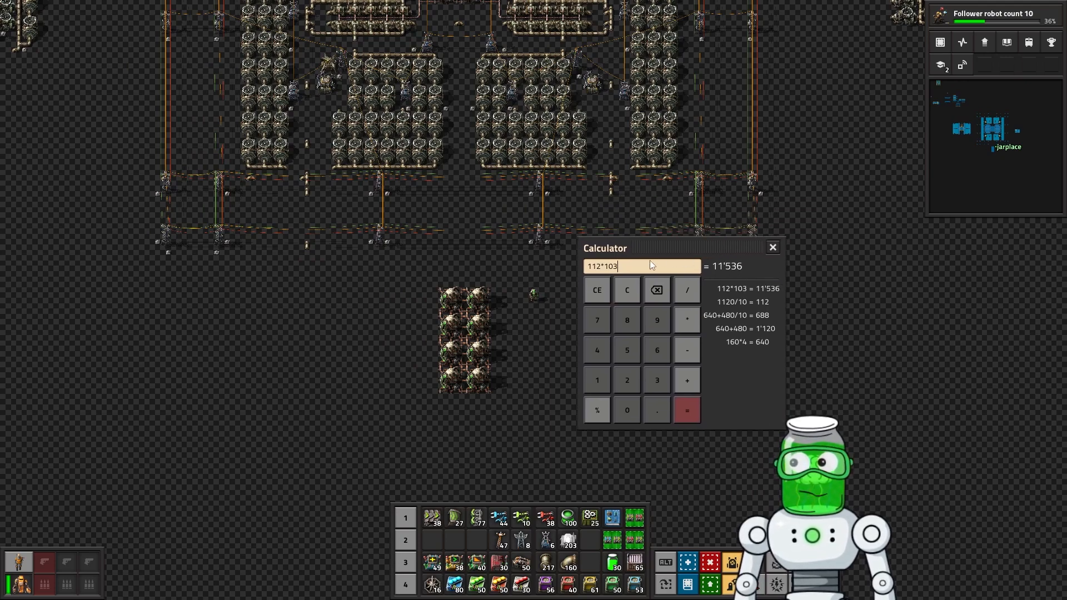
click(626, 289)
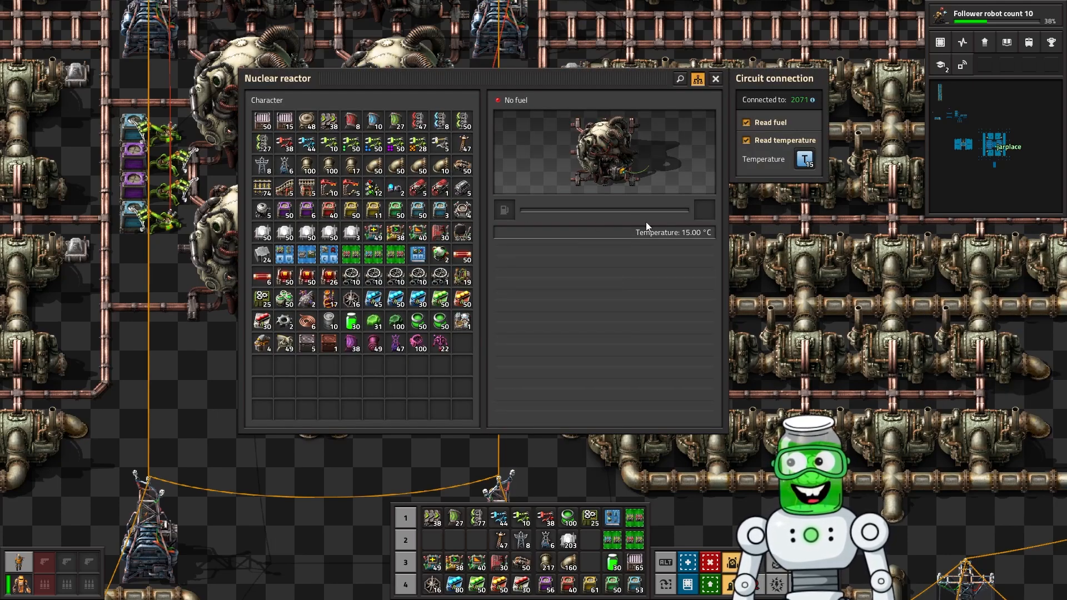
mouse_move(531, 219)
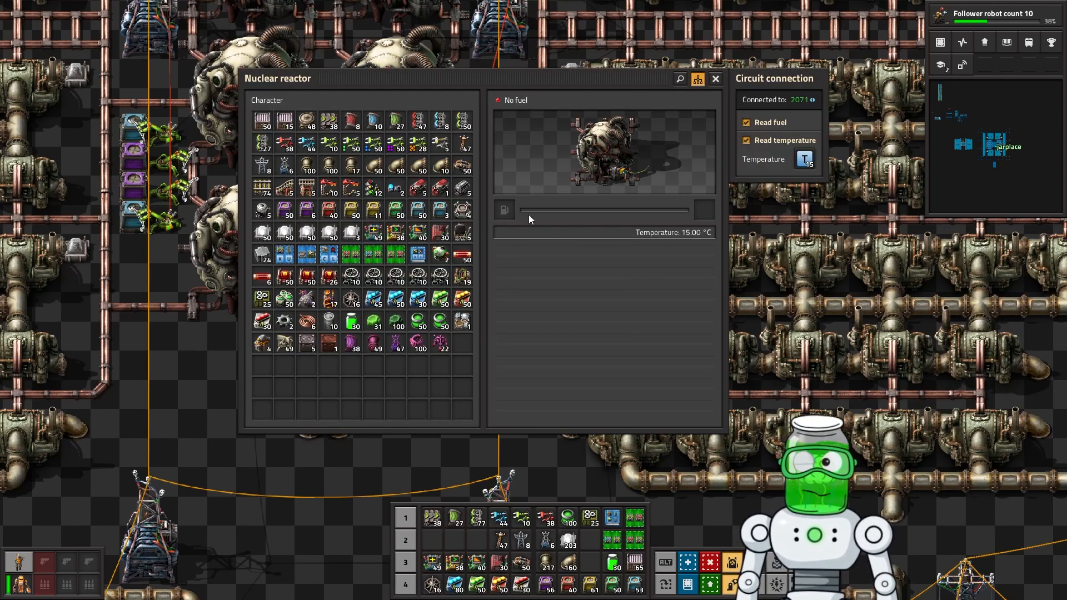
mouse_move(572, 255)
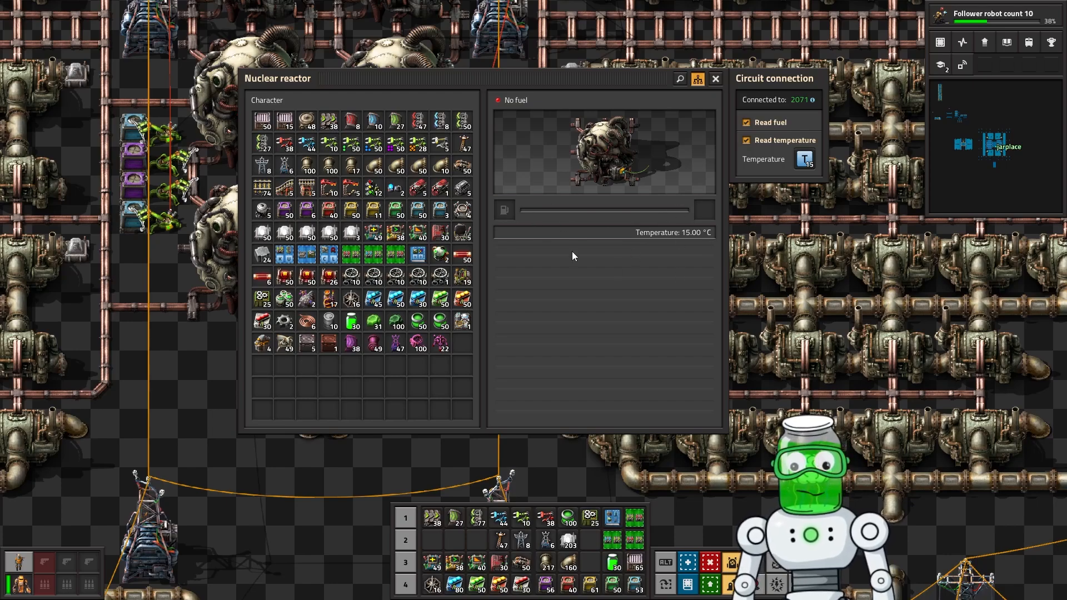
mouse_move(544, 224)
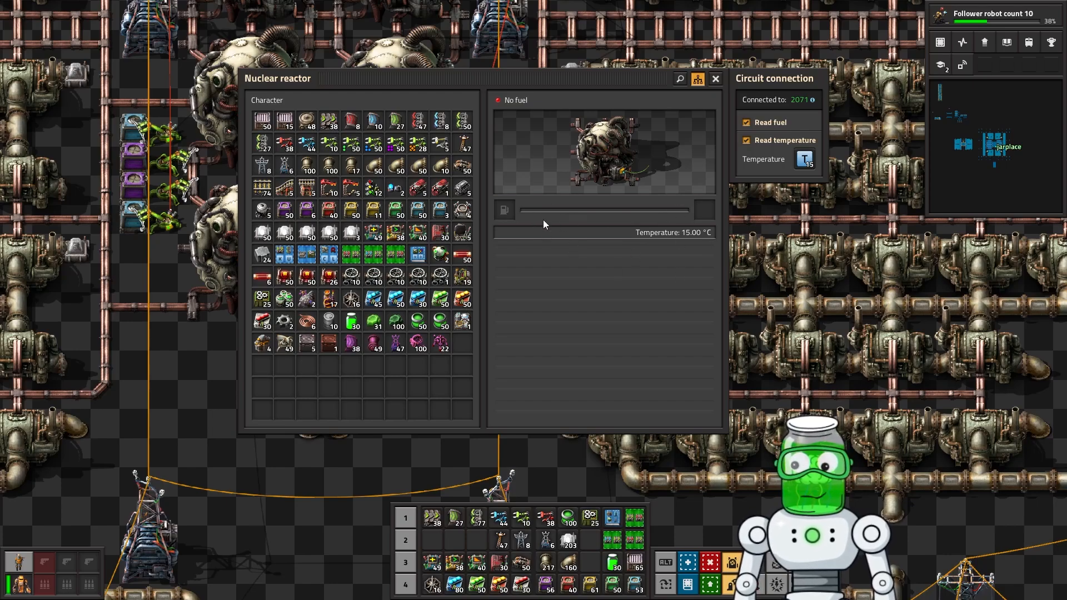
Step: Close the reactor window showing Read fuel and temperature T, then view the wired bulk inserter
click(713, 78)
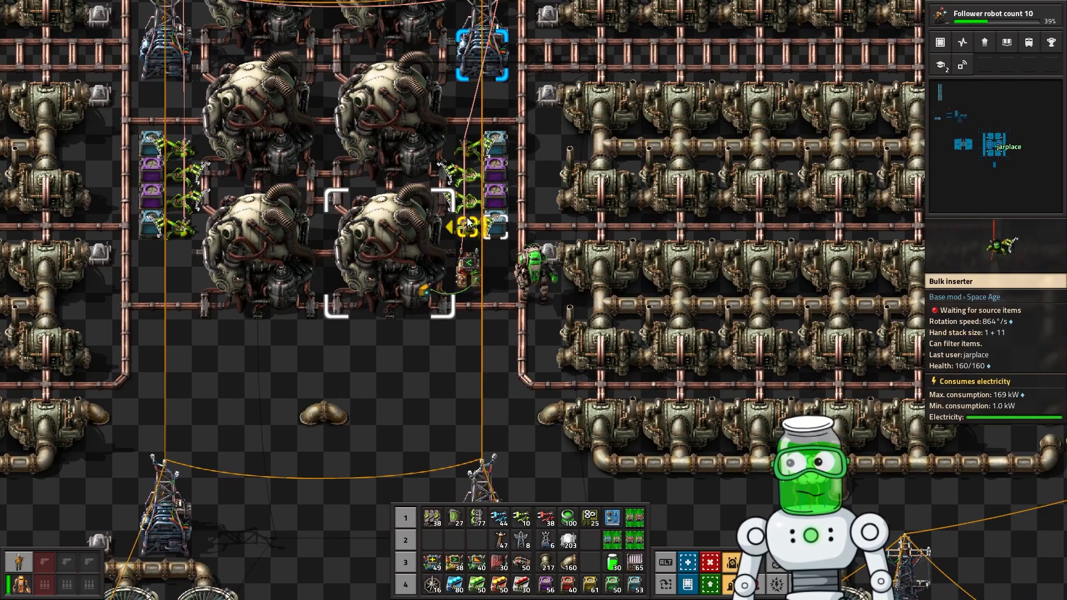
click(476, 218)
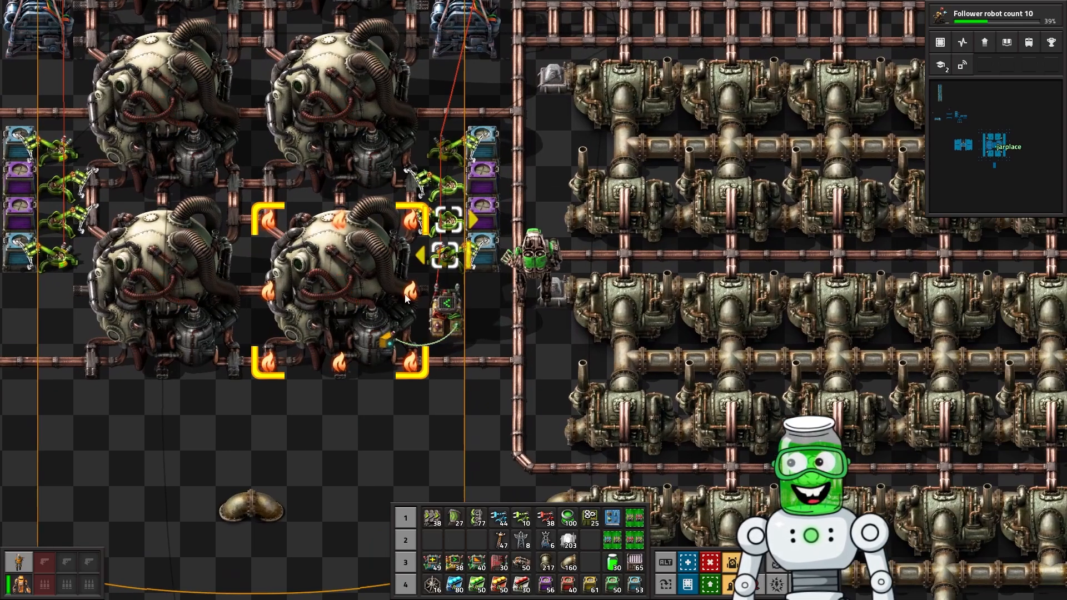
scroll(down, 3)
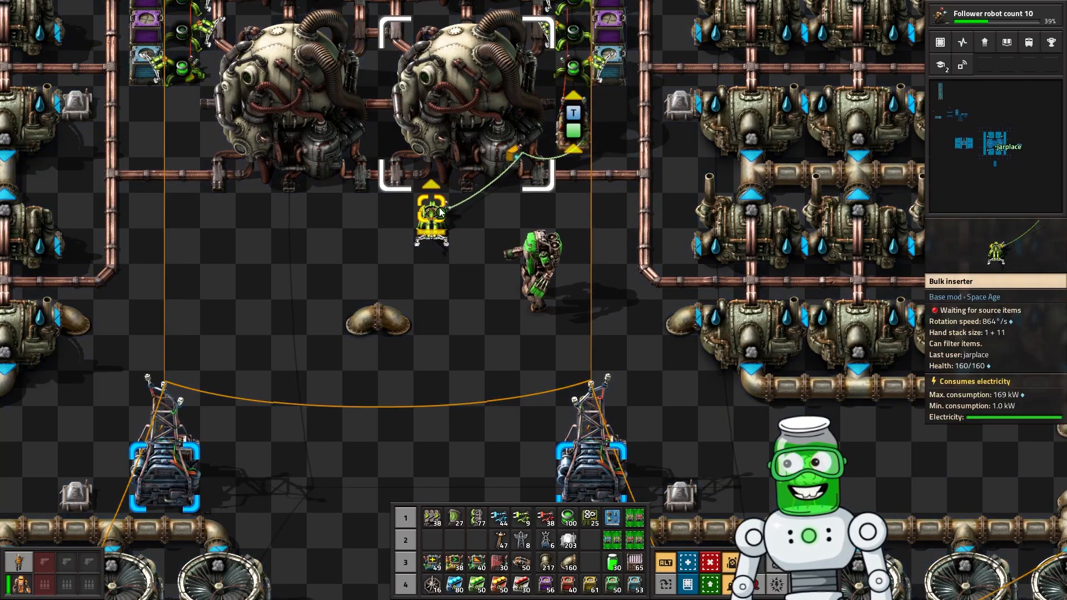
Step: Enable the bulk inserter on signal T and check the decider's T < 700 condition
click(430, 225)
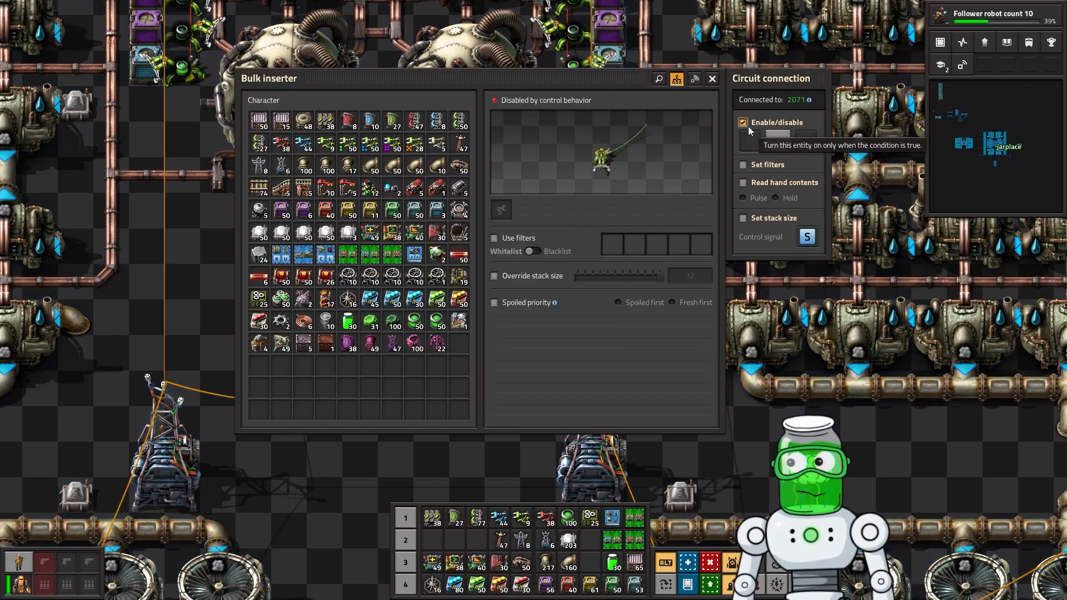
click(806, 236)
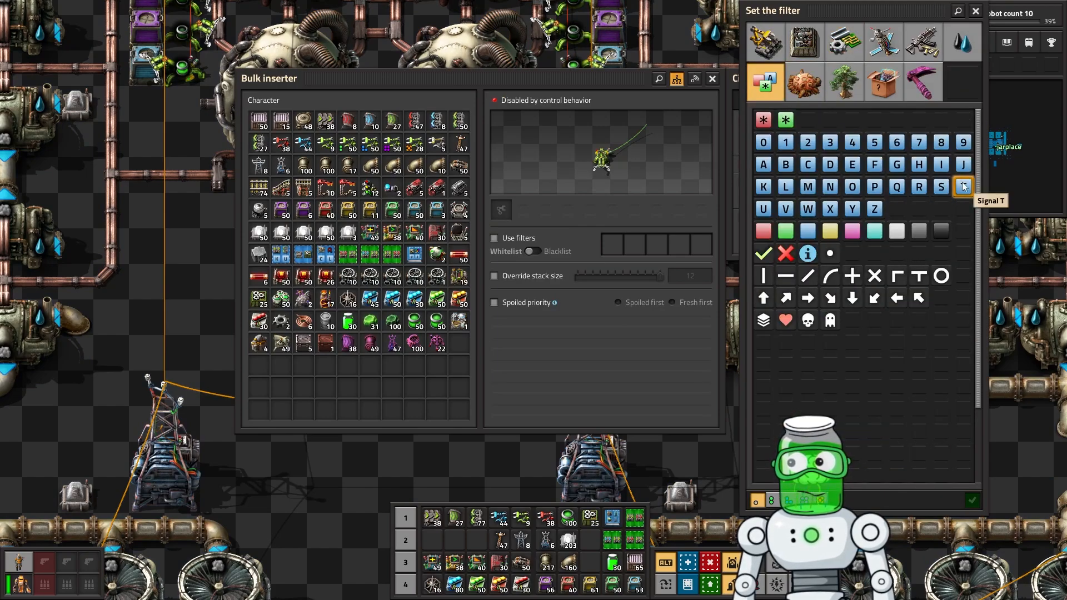
click(961, 187)
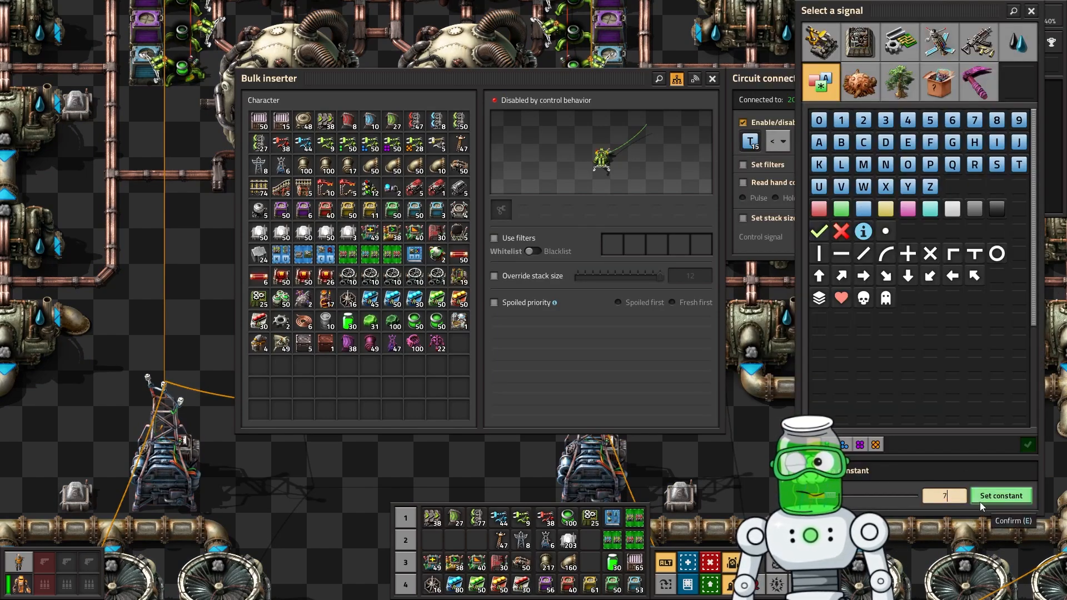
click(1000, 495)
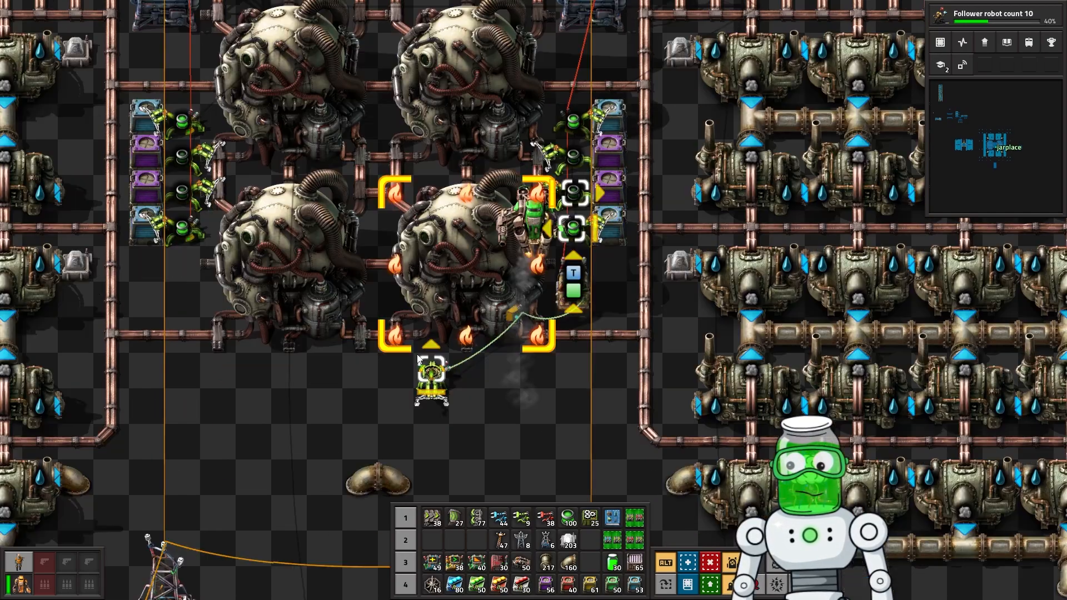
scroll(down, 3)
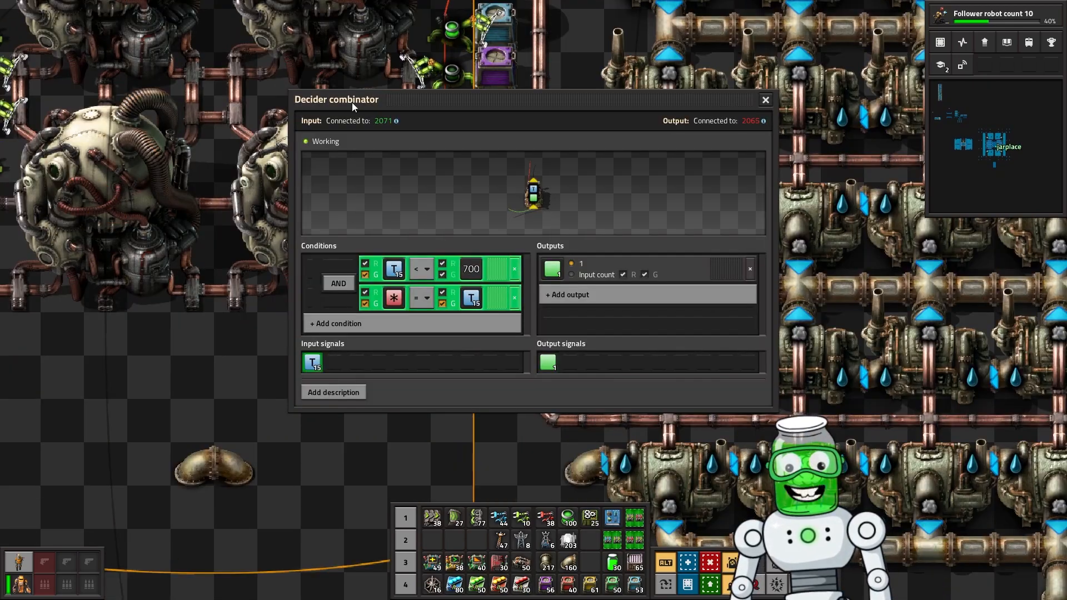
click(764, 100)
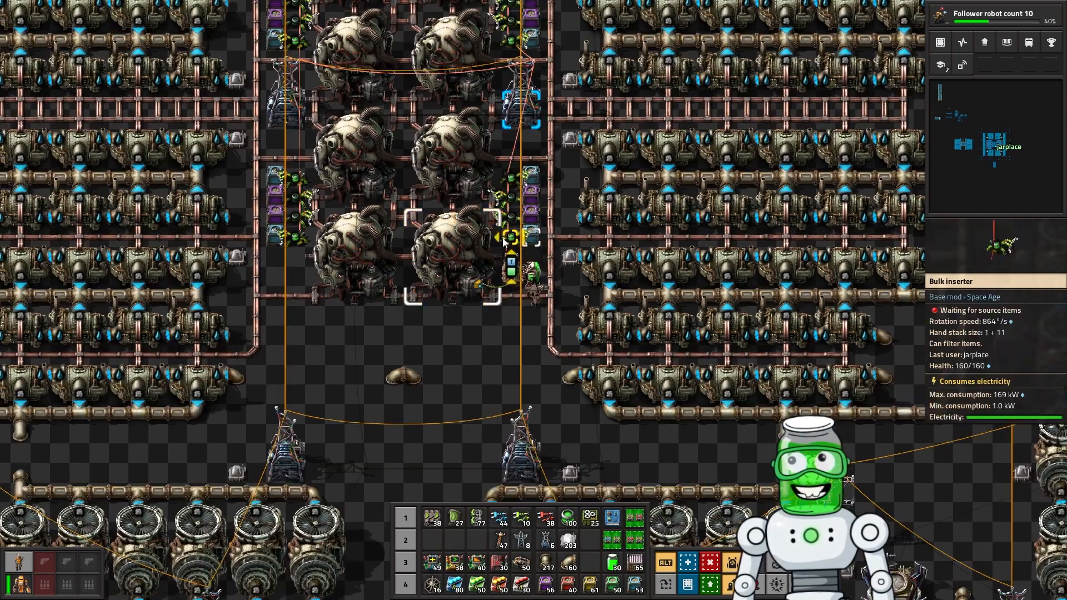
Step: Inspect the single-reactor build's storage tank and reactor fuel, then close the reactor window
scroll(down, 3)
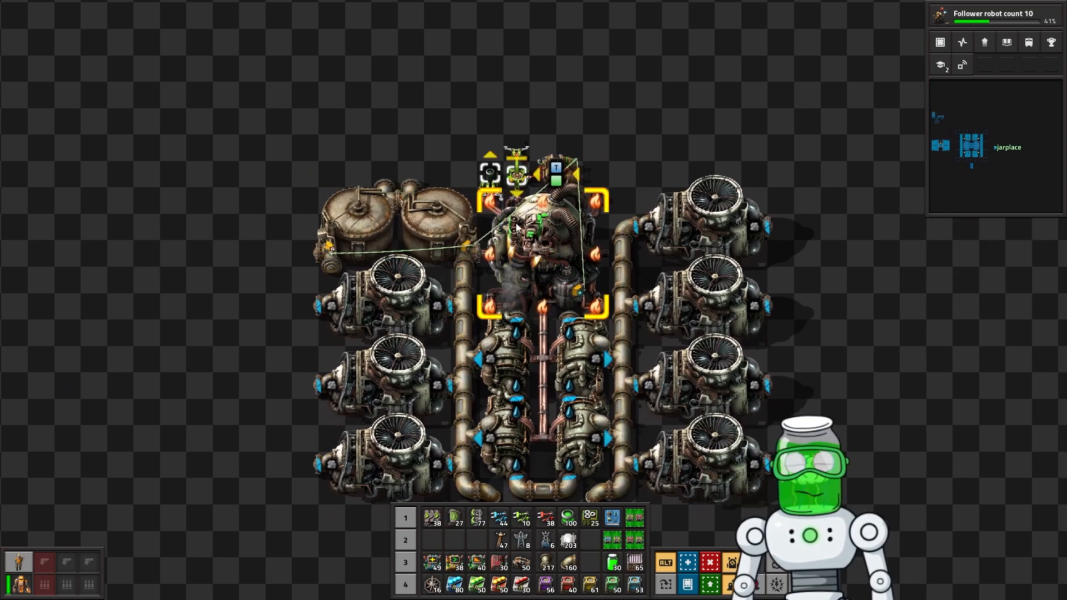
click(530, 231)
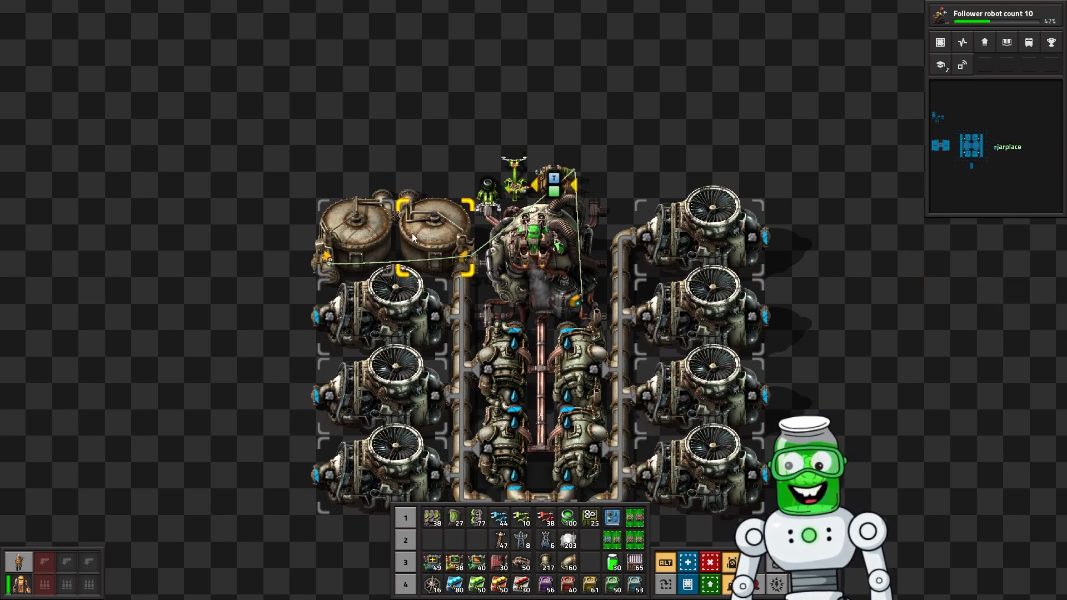
click(436, 211)
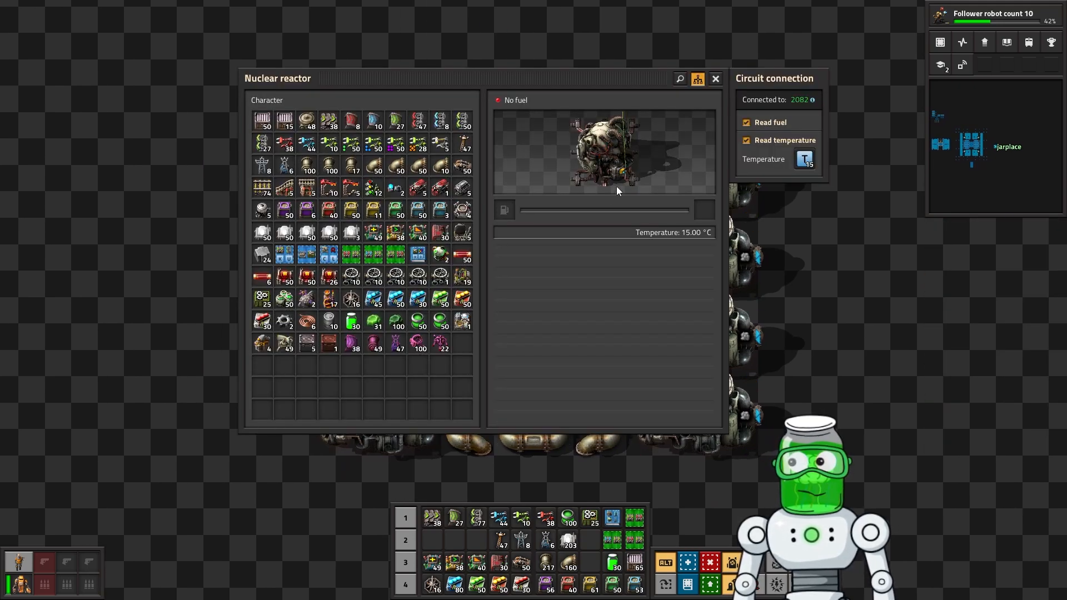
click(715, 79)
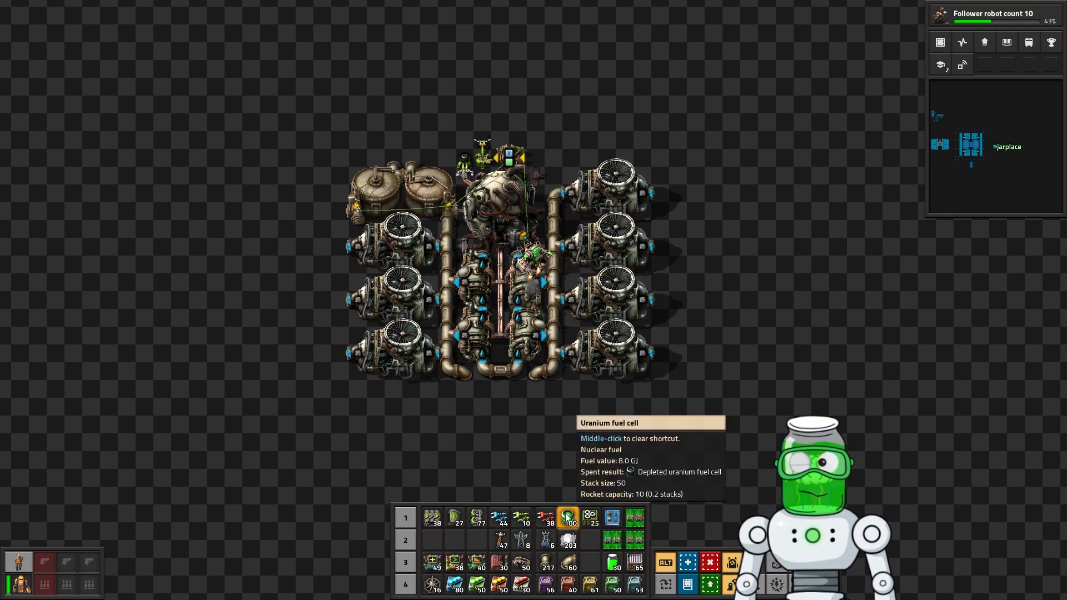
mouse_move(537, 455)
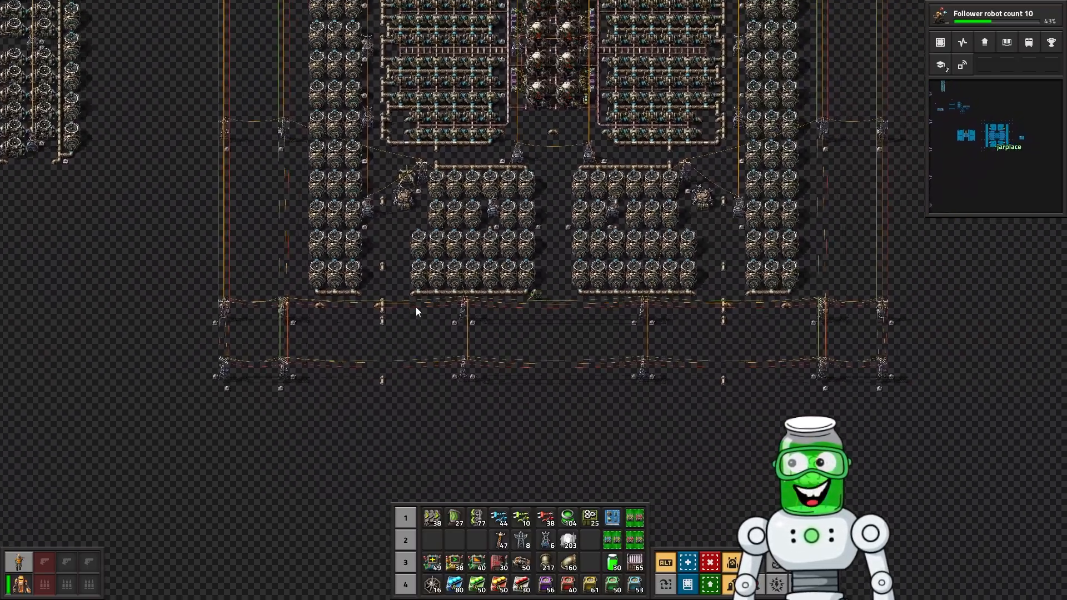
Step: Calculate 112×10.3 = 1,153.6, close the calculator, and open the character inventory
scroll(up, 3)
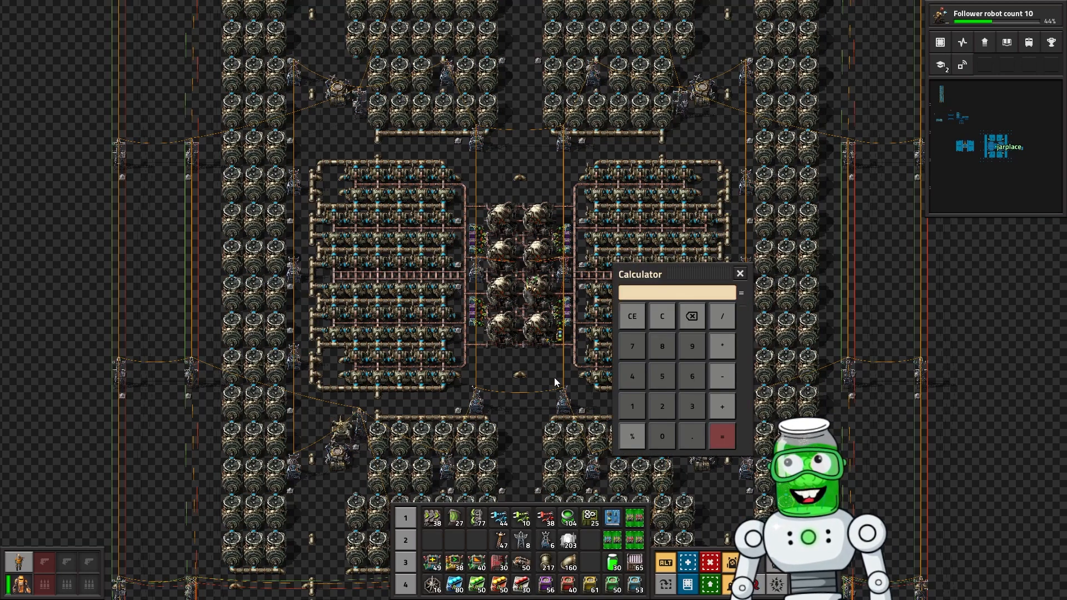
text(112*10.3)
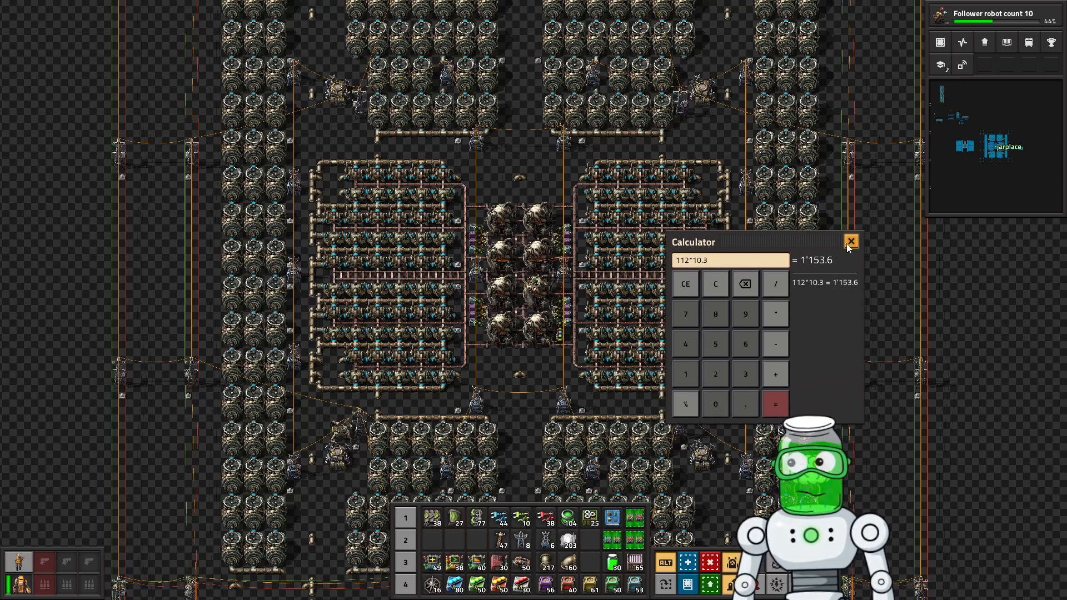
click(850, 241)
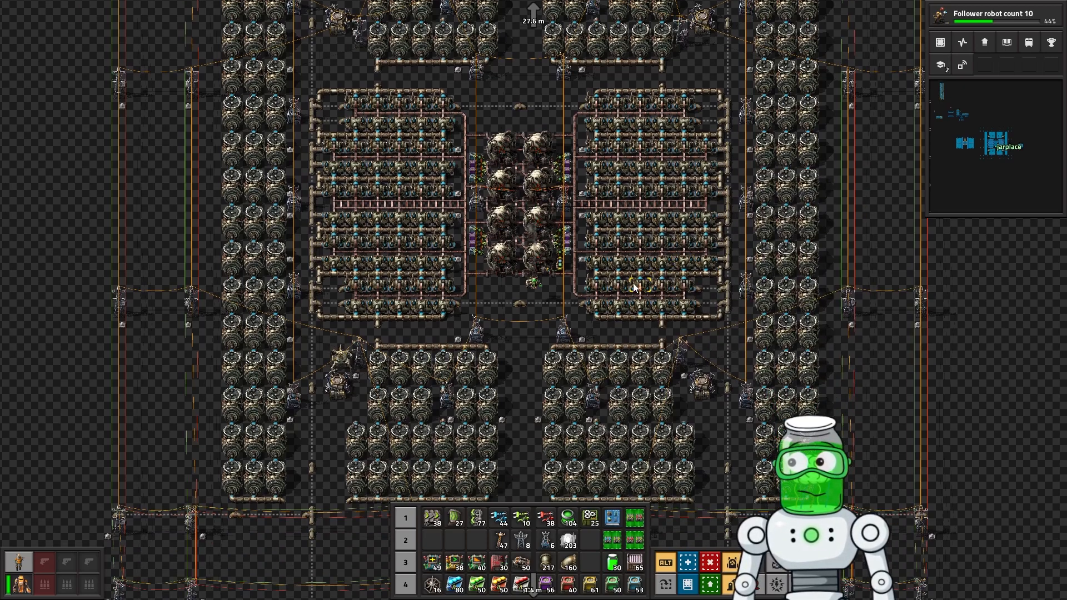
key(e)
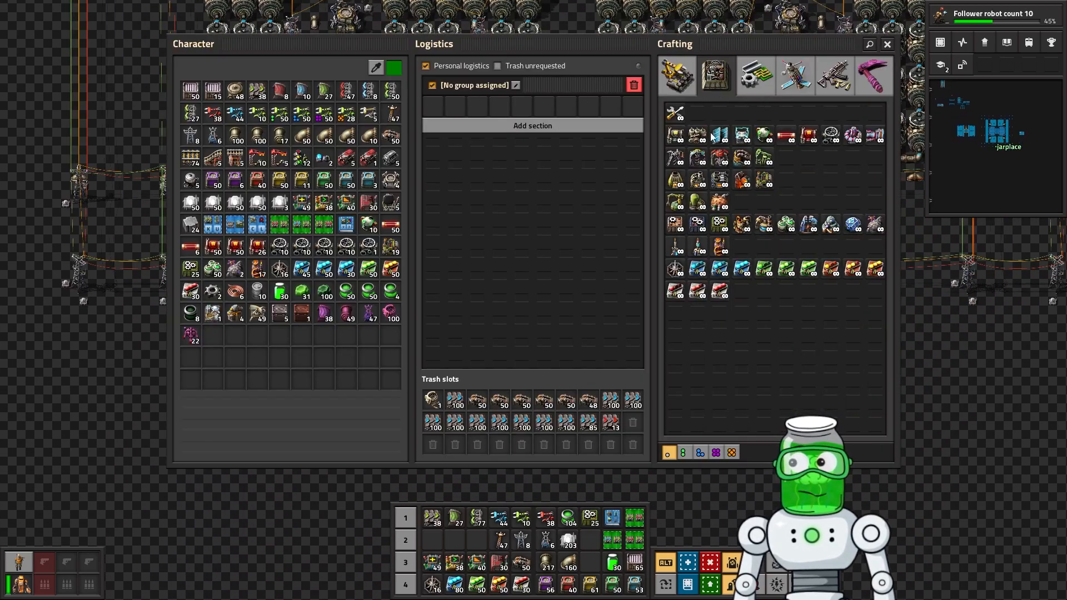
mouse_move(740, 157)
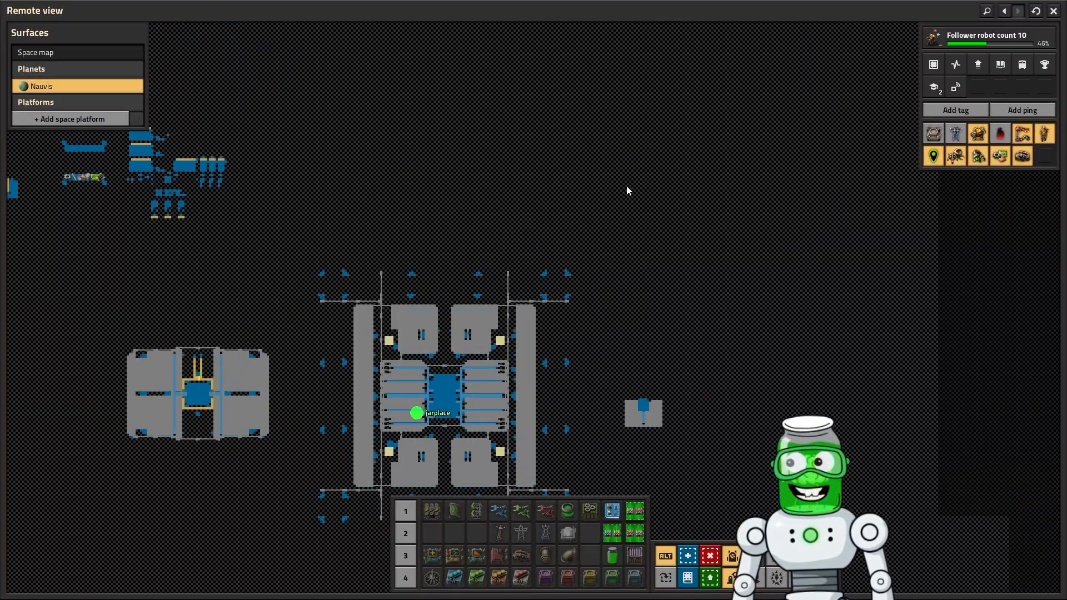
Step: Zoom the view to frame the plant's lower turbine rows and power poles
scroll(up, 3)
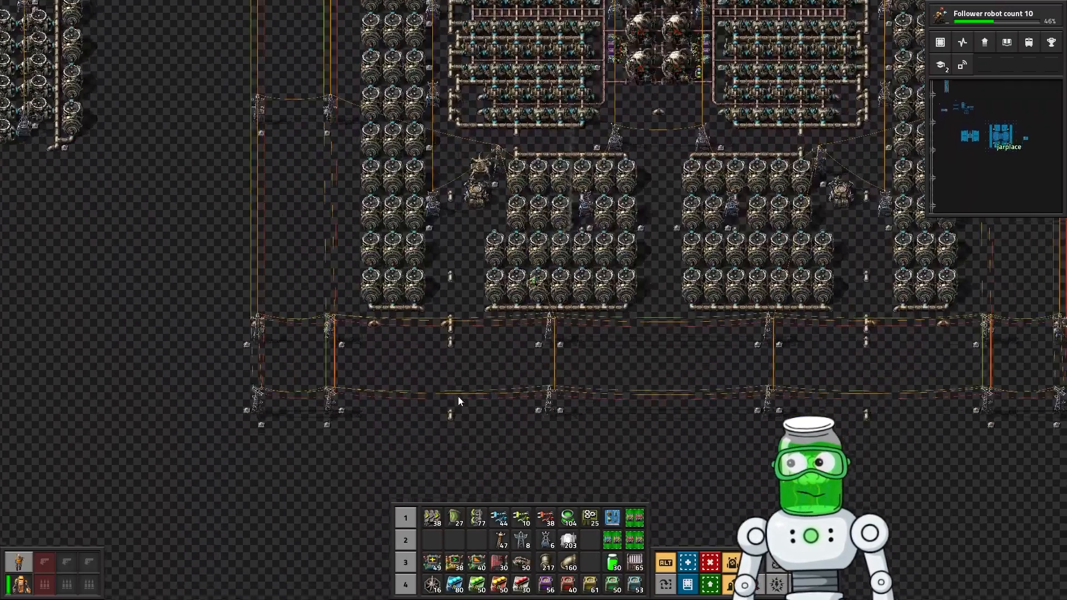
scroll(down, 3)
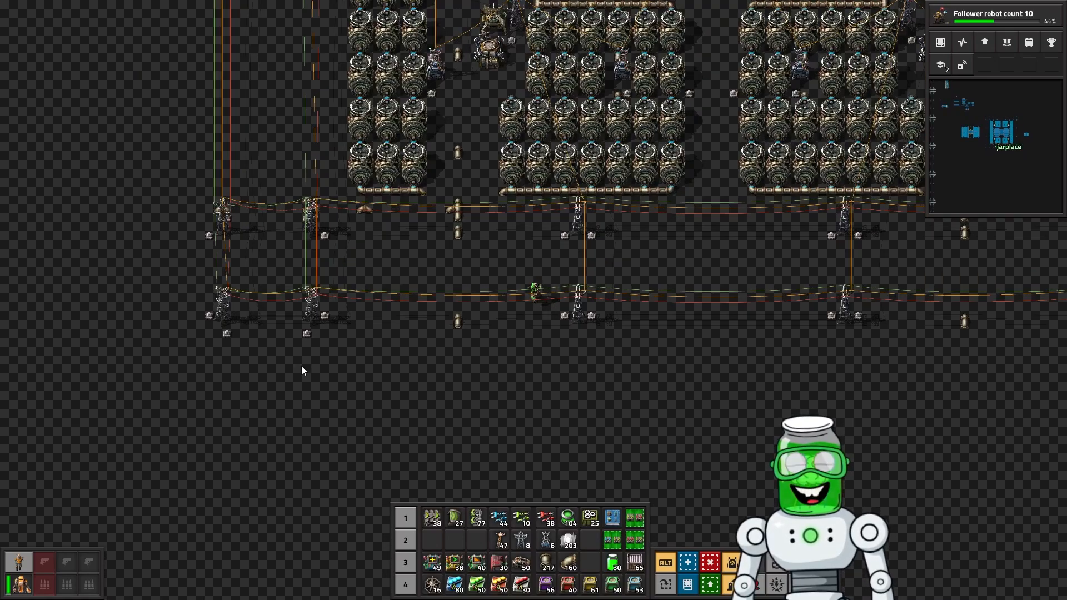